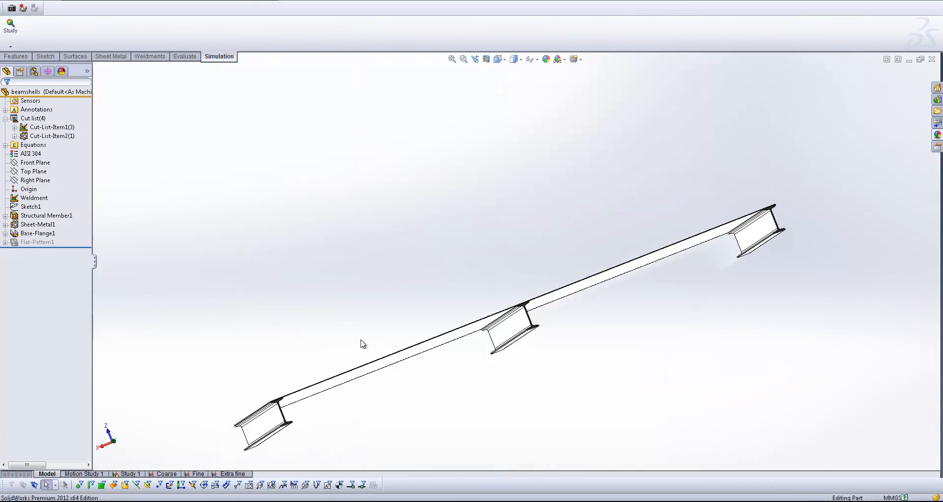
- Orbit the model until the sheet faces the viewer with its three I-beams behind
drag(363, 343, 404, 353)
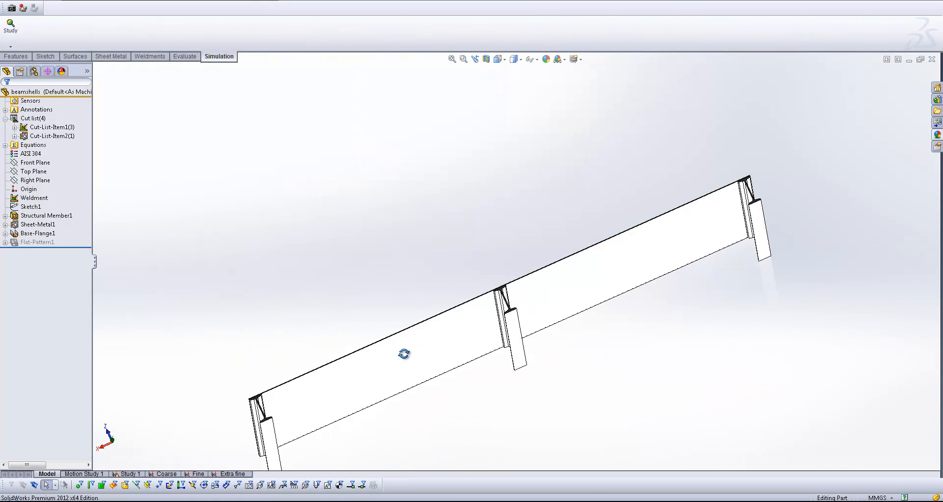
drag(404, 354, 417, 323)
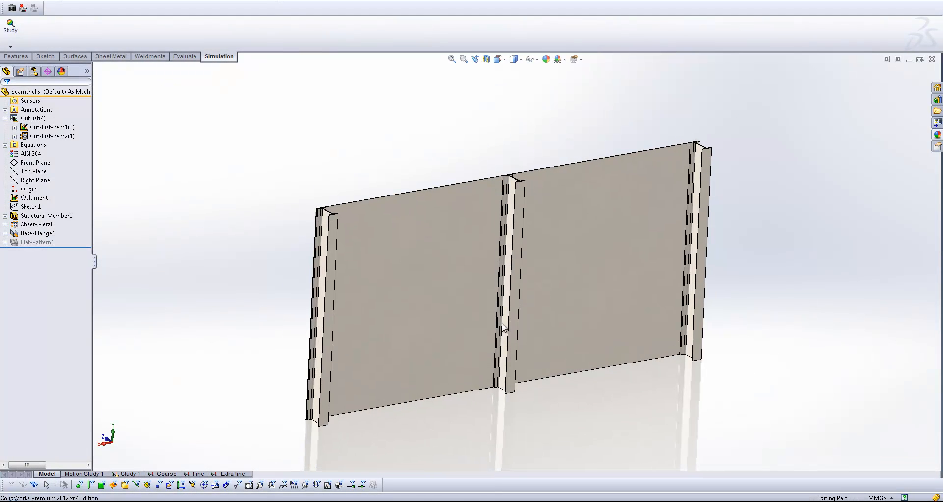
- Switch to Study 1 and start editing its Joint group
click(128, 474)
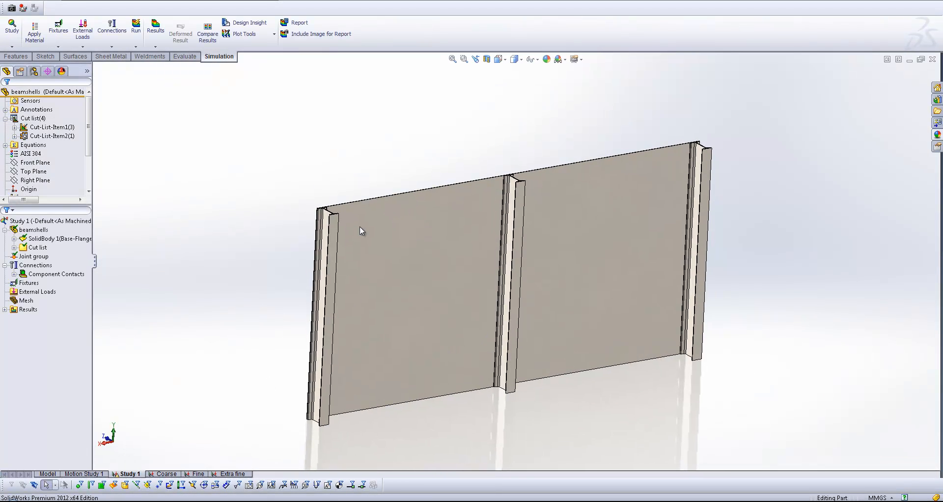
click(35, 256)
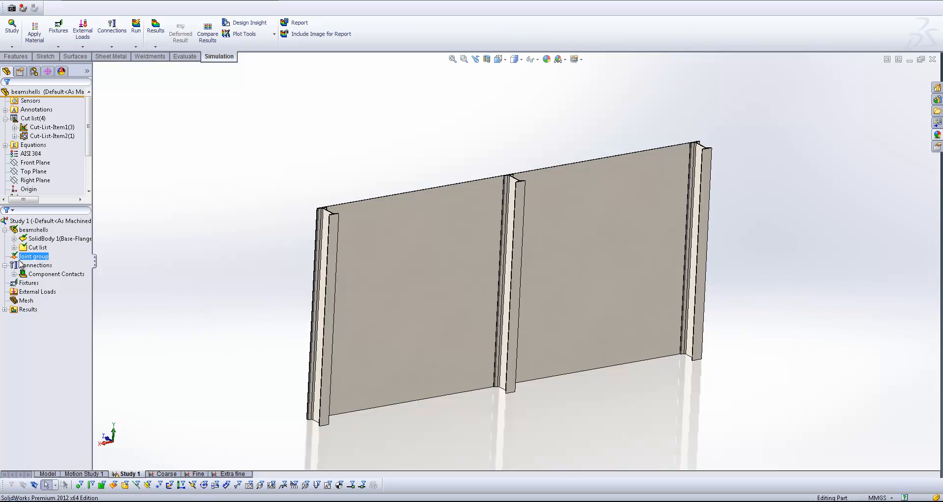
right_click(34, 256)
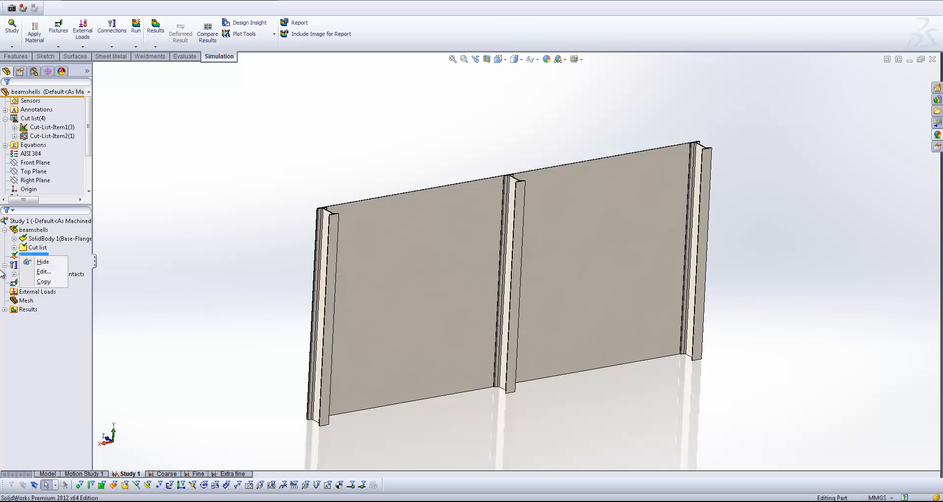
click(44, 271)
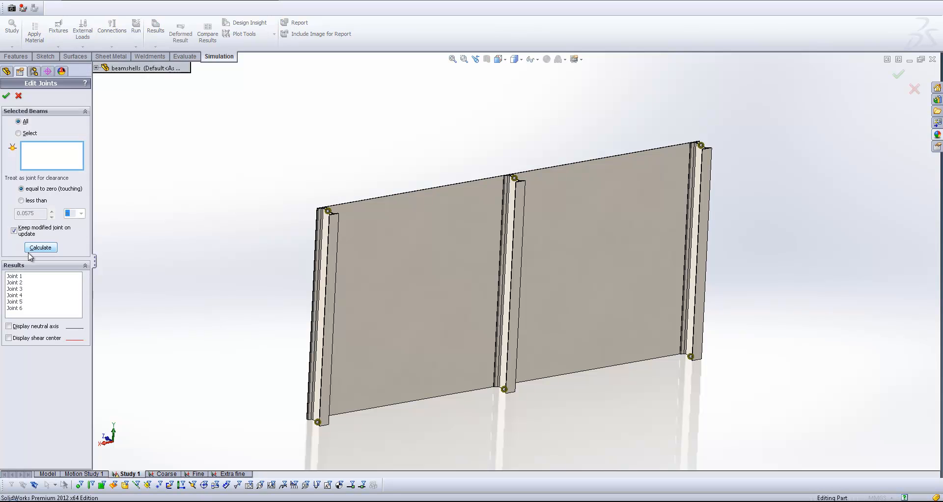
mouse_move(352, 215)
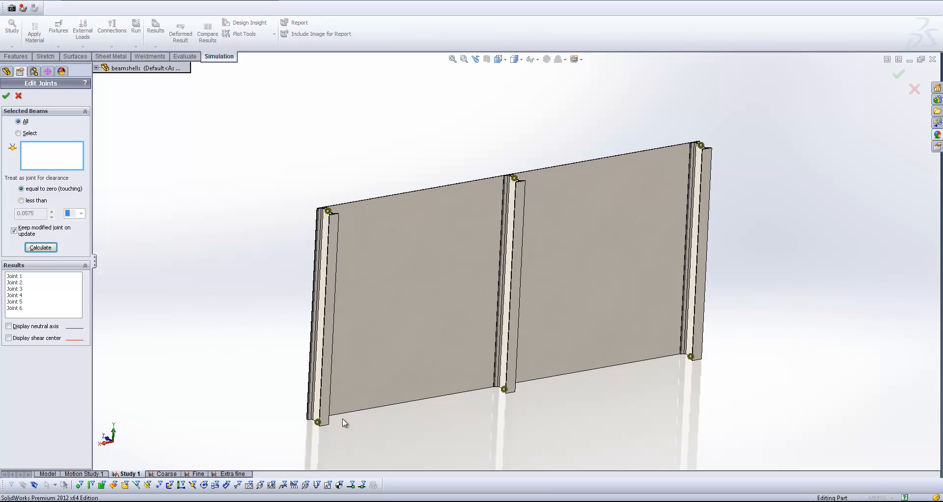
- Recalculate the joints for all beams and acknowledge the warning, yielding six end joints
click(39, 248)
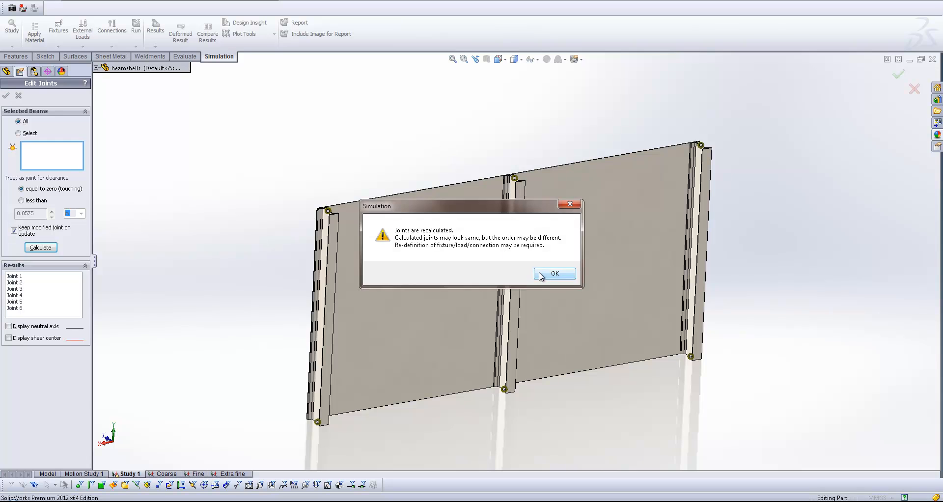
click(553, 274)
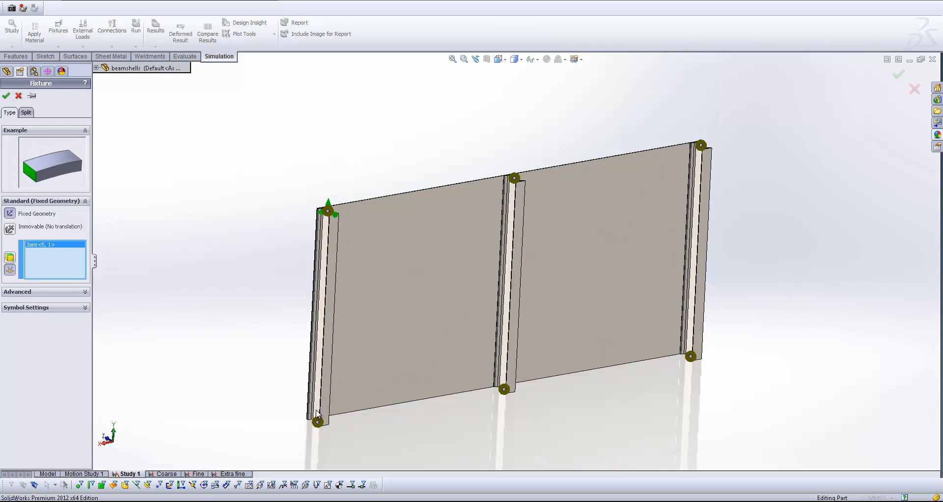
- Fix all six beam-end joints, creating the Fixed-1 fixture under Fixtures
click(504, 390)
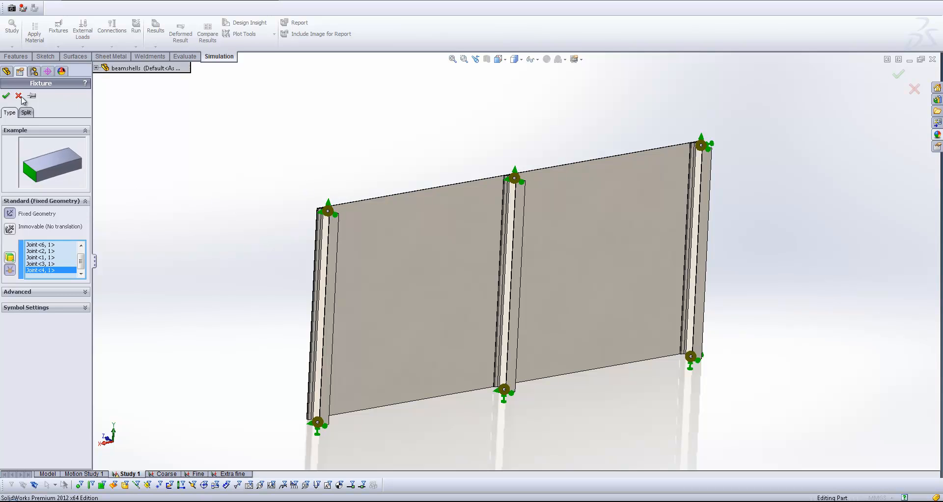
click(6, 96)
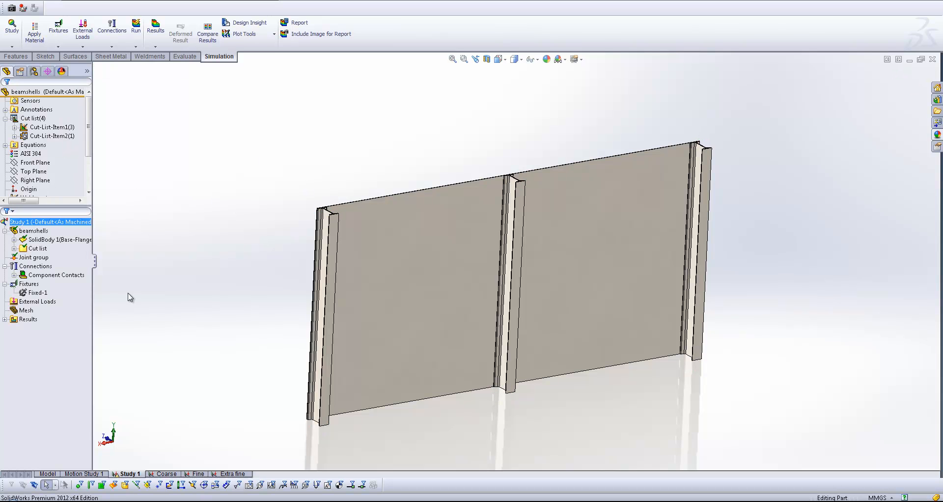
click(37, 249)
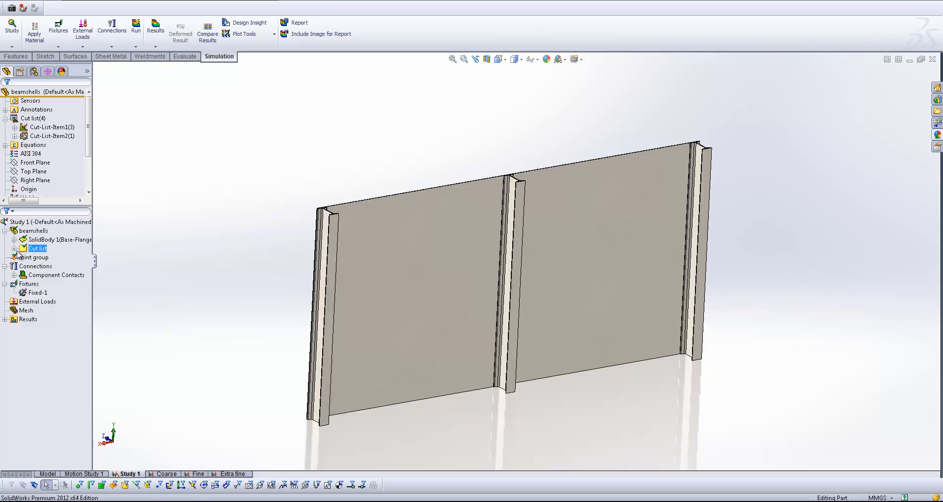
- Add a 2000 N/m^2 pressure load on the sheet face as Pressure-2
right_click(39, 302)
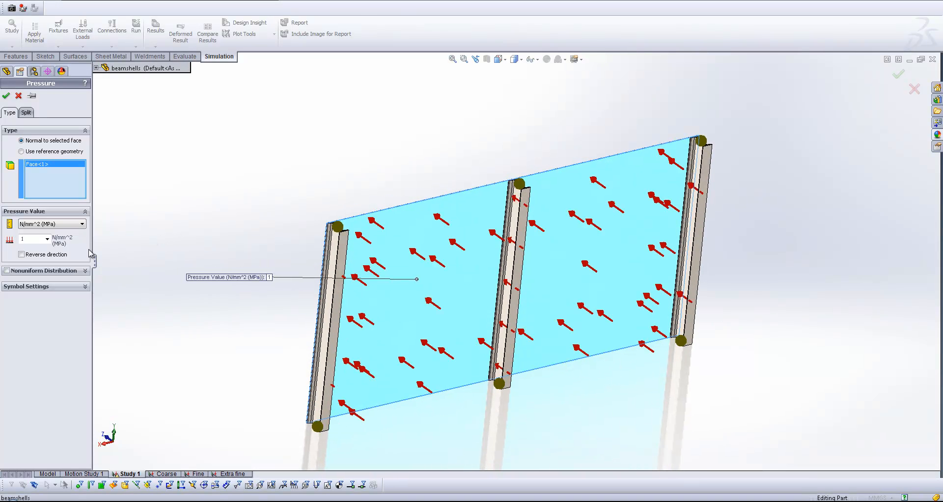
triple_click(27, 239)
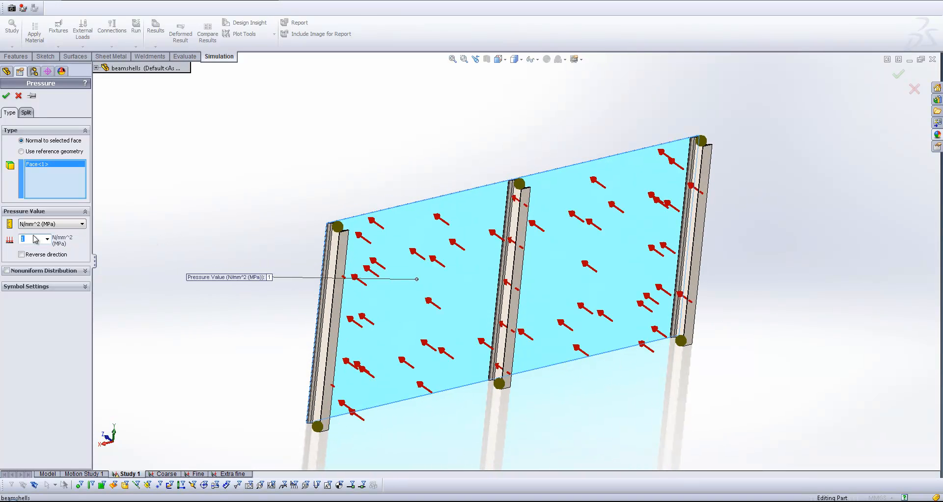
click(82, 224)
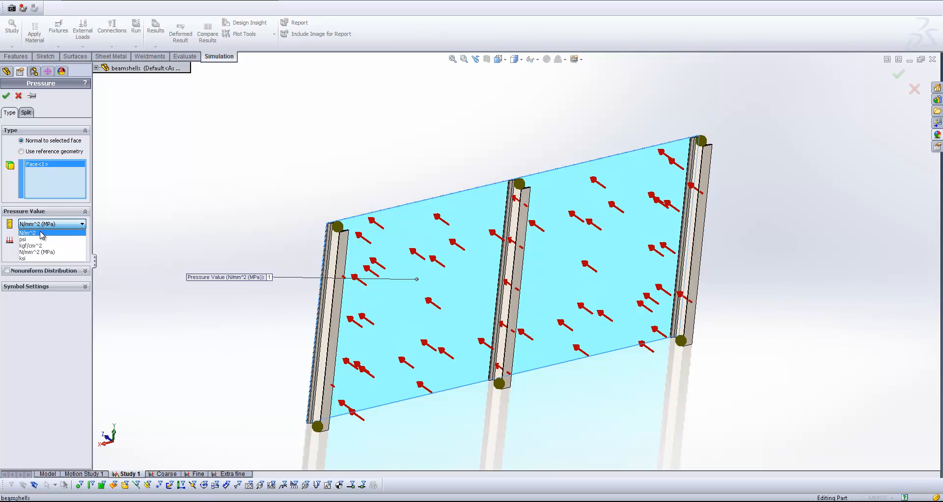
click(27, 233)
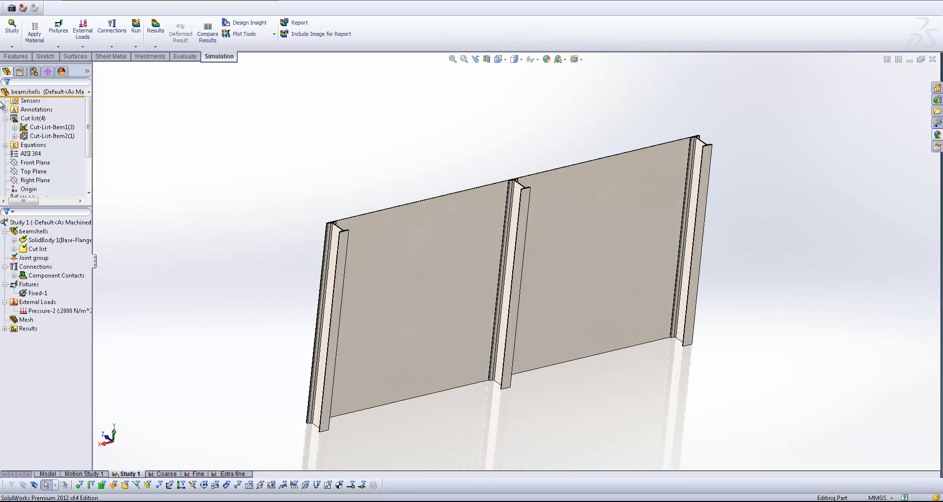
- Select Component Contacts in the Study 1 tree to add a contact set
click(38, 302)
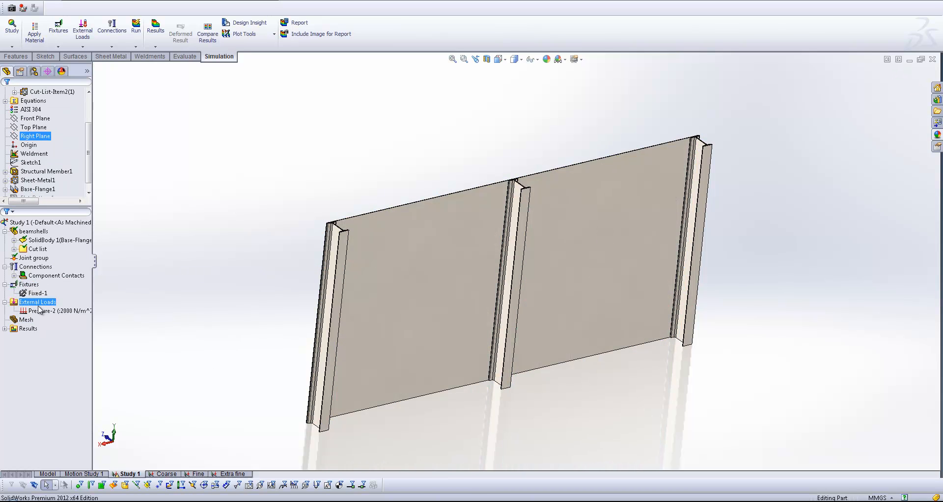
click(33, 258)
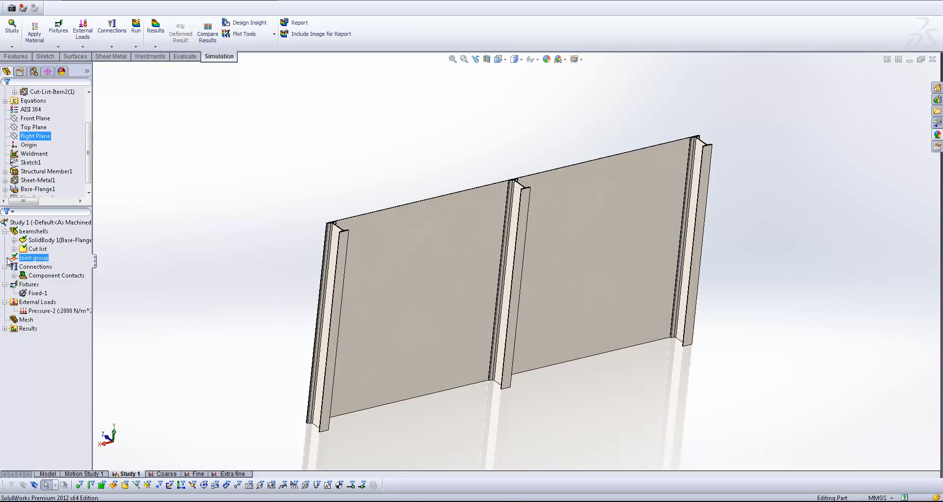
click(56, 275)
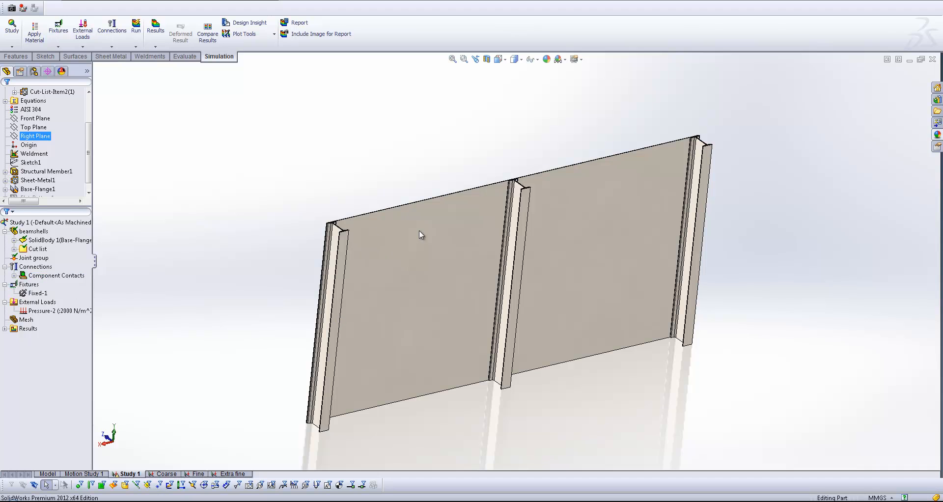
click(57, 275)
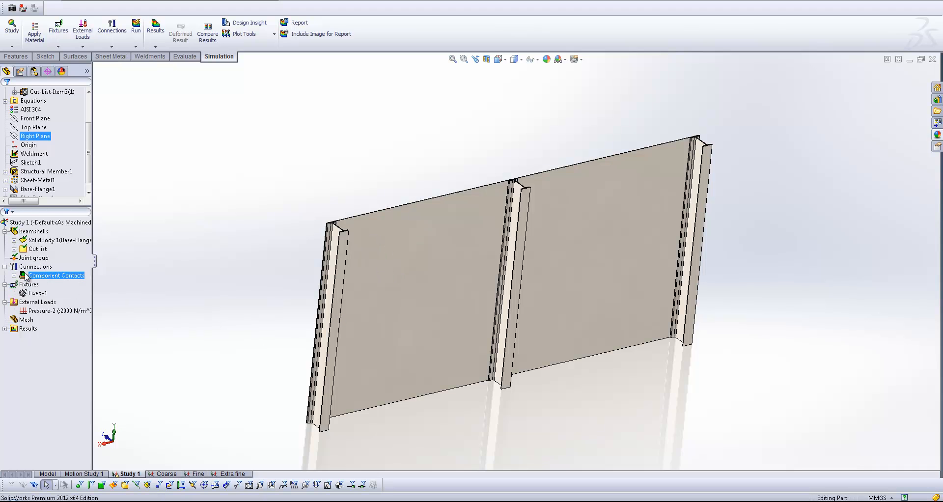
mouse_move(53, 298)
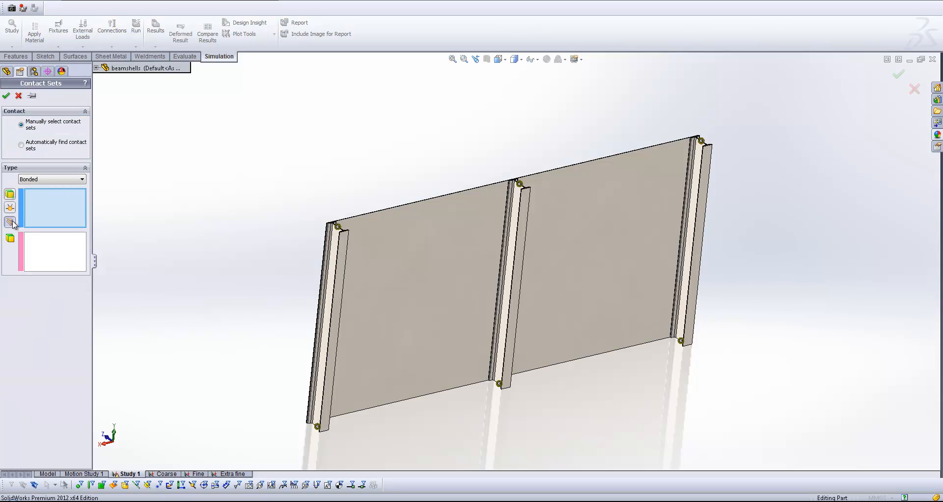
- Bond the three I-beams to the sheet face as Contact Set-2 and preview it
click(328, 301)
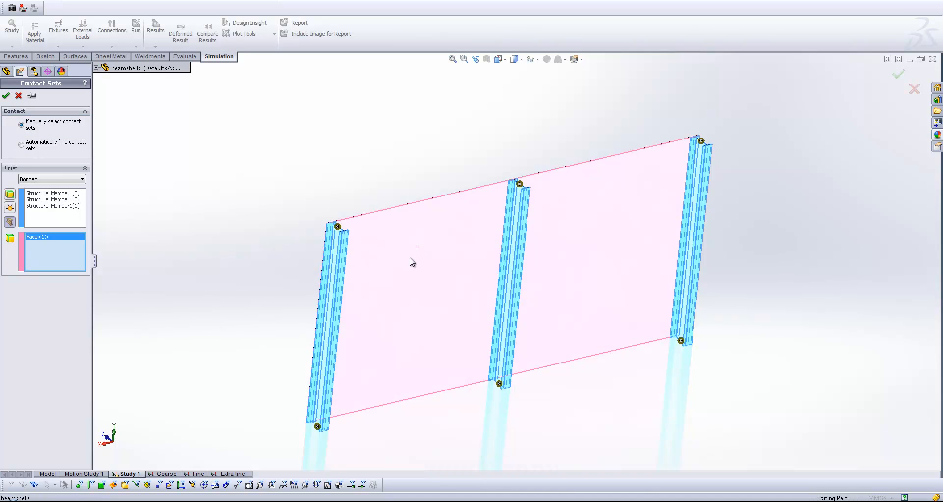
click(6, 97)
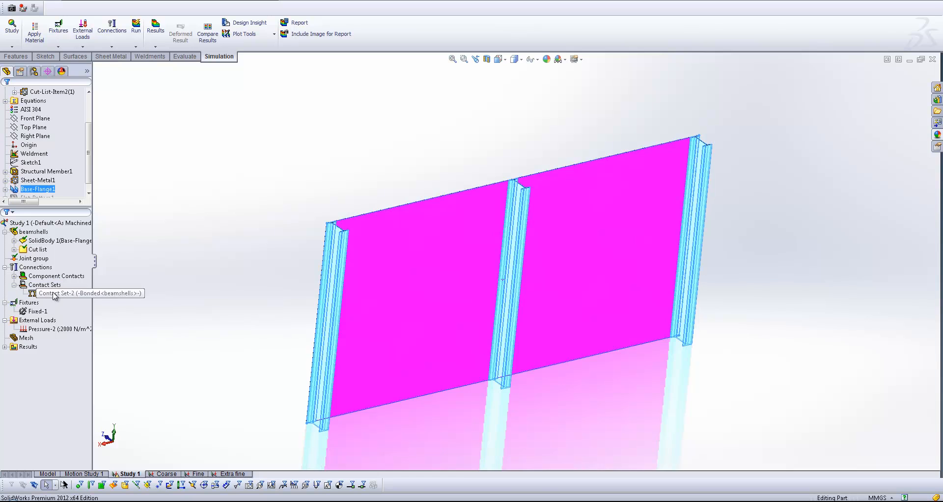
click(33, 232)
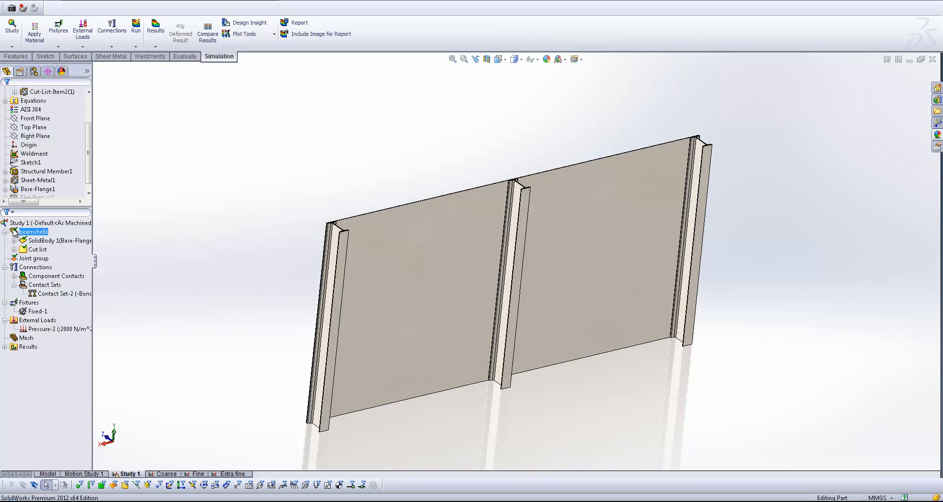
- Select the beamshells part and start generating the Study 1 mesh
click(36, 266)
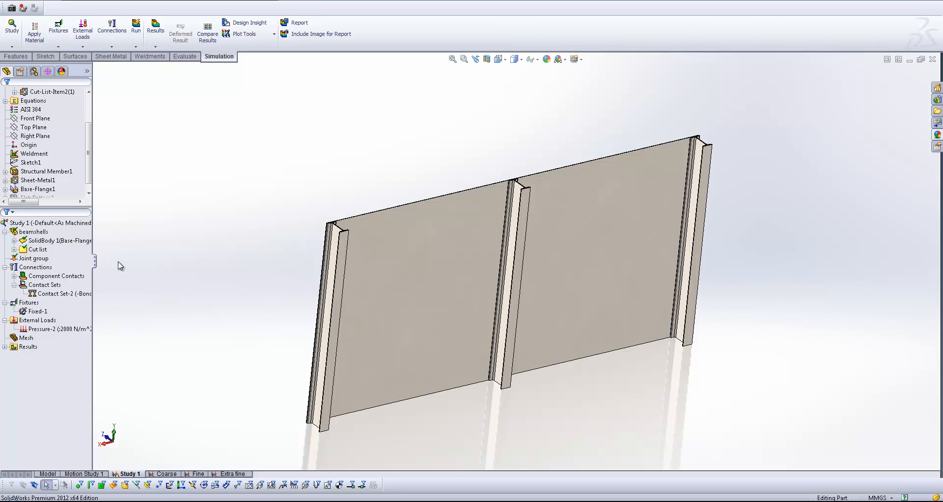
click(28, 338)
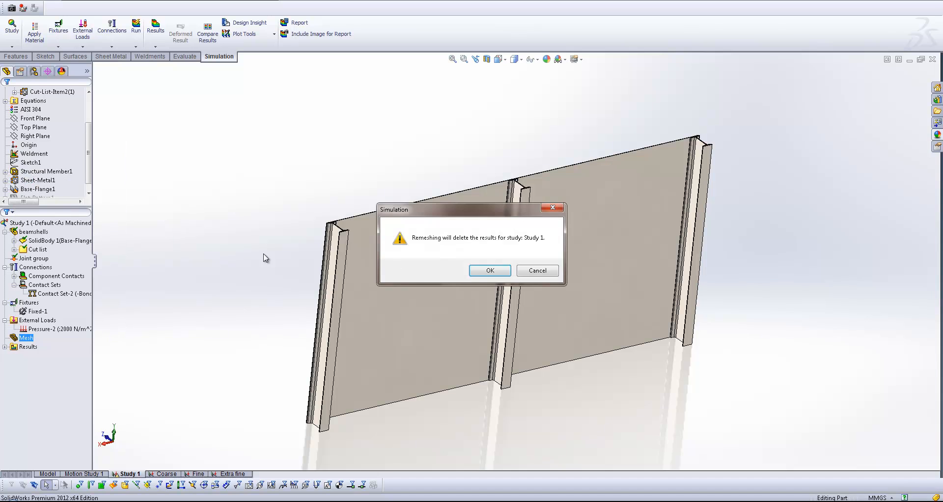
- Accept deleting results to remesh, then orbit to inspect the mixed shell and beam mesh
click(490, 271)
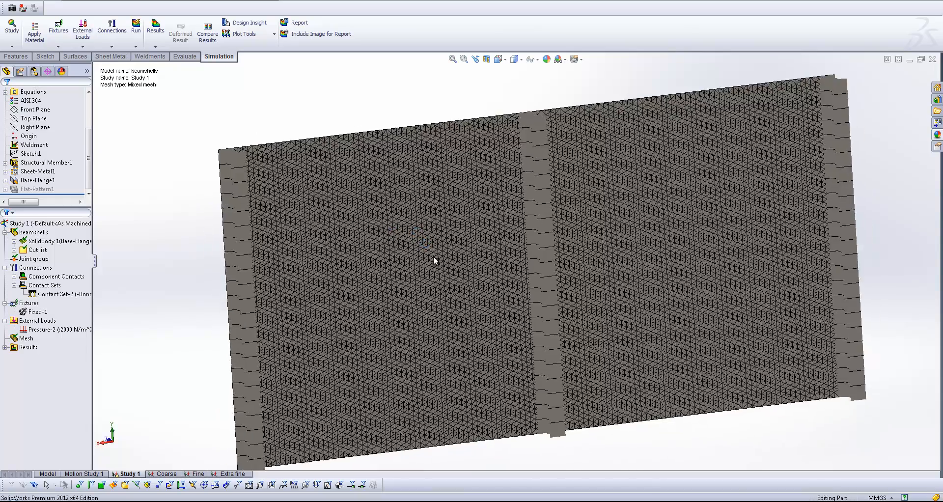
drag(435, 261, 453, 280)
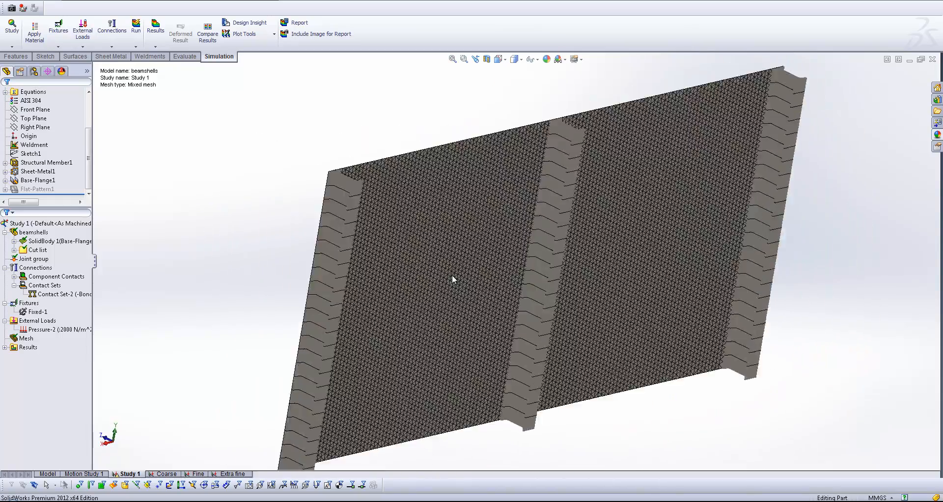
drag(454, 280, 617, 307)
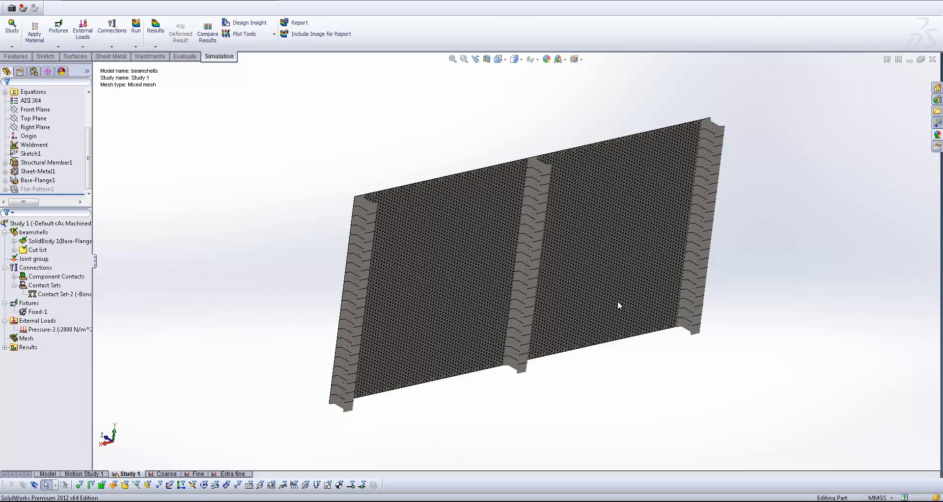
mouse_move(136, 28)
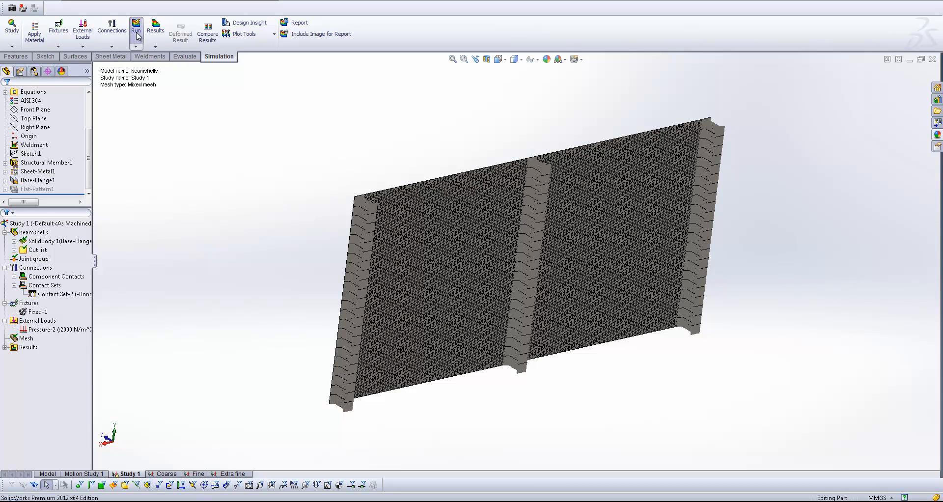
- Run Study 1 to get the displacement plot peaking at 2.868e+001 mm
click(135, 28)
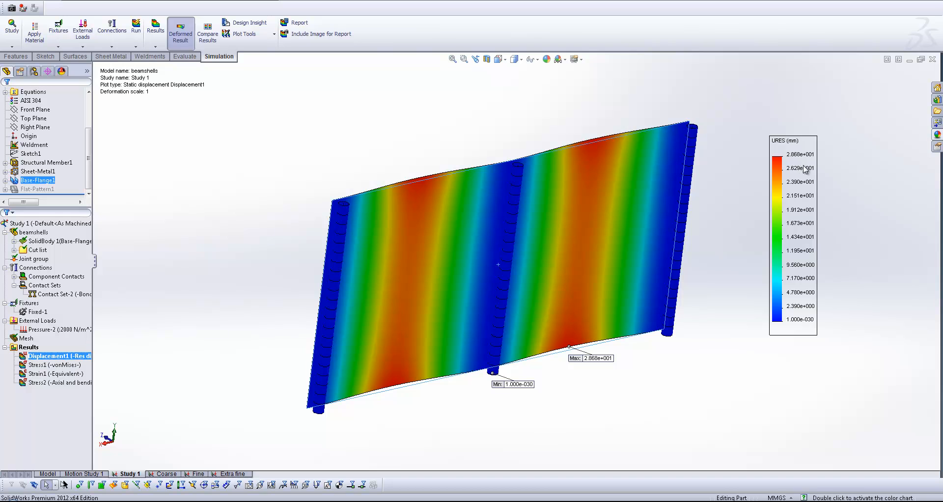
mouse_move(439, 203)
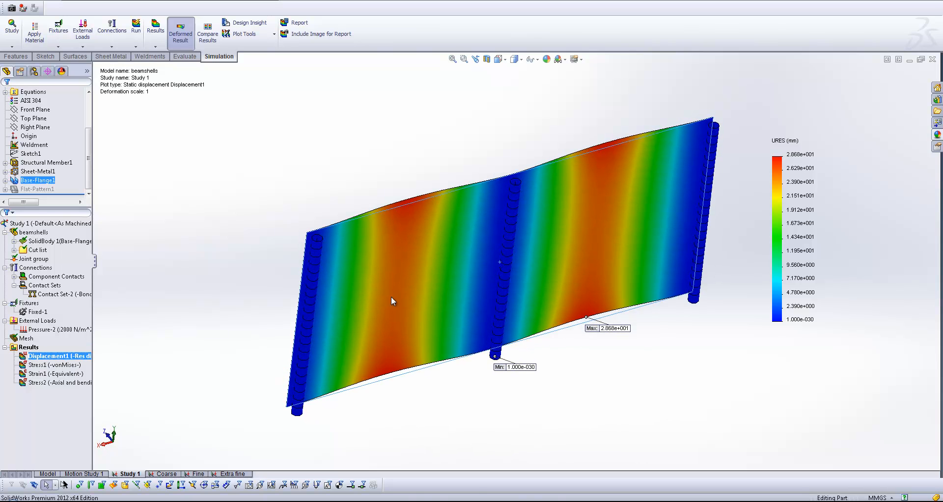
click(54, 365)
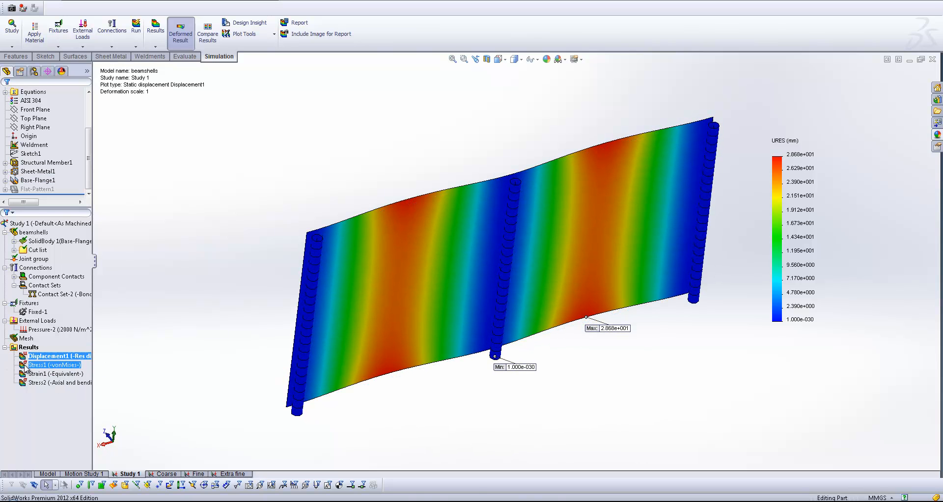
- Display the von Mises stress plot (1.156 to 264.973 MPa) and rotate it to face the sheet
double_click(53, 364)
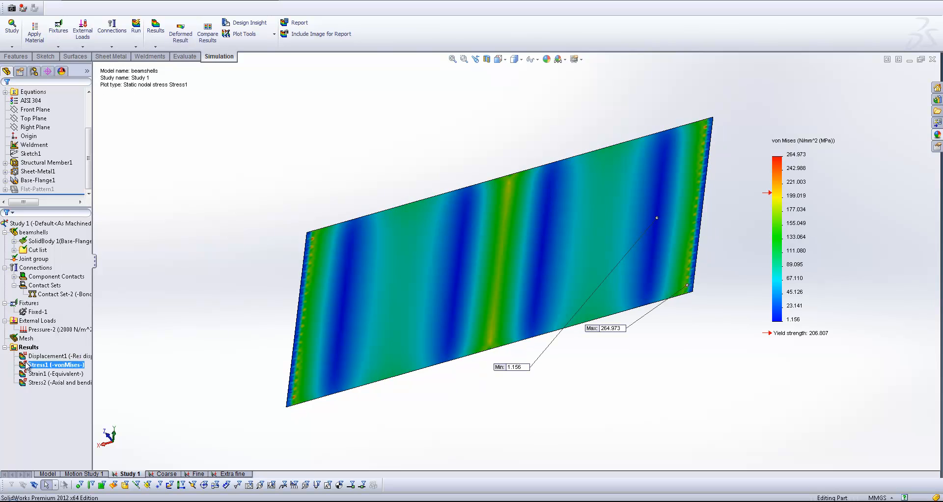
mouse_move(548, 351)
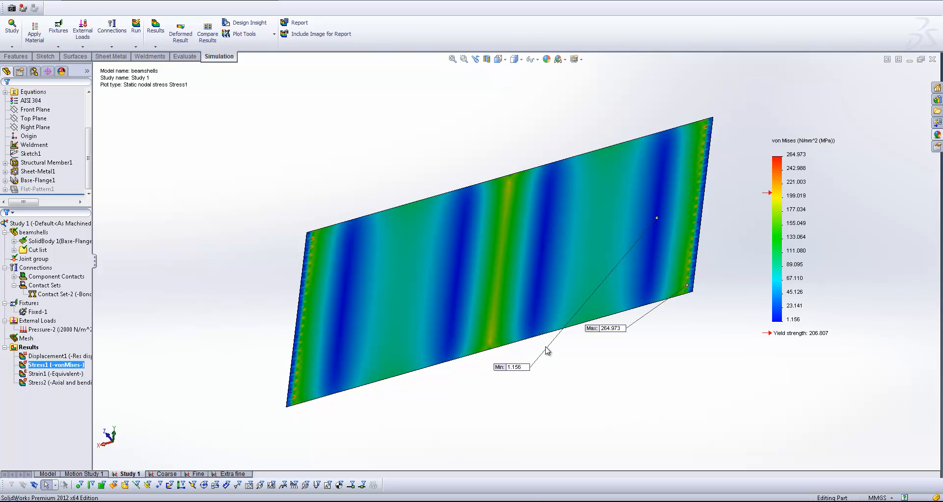
drag(541, 349, 511, 258)
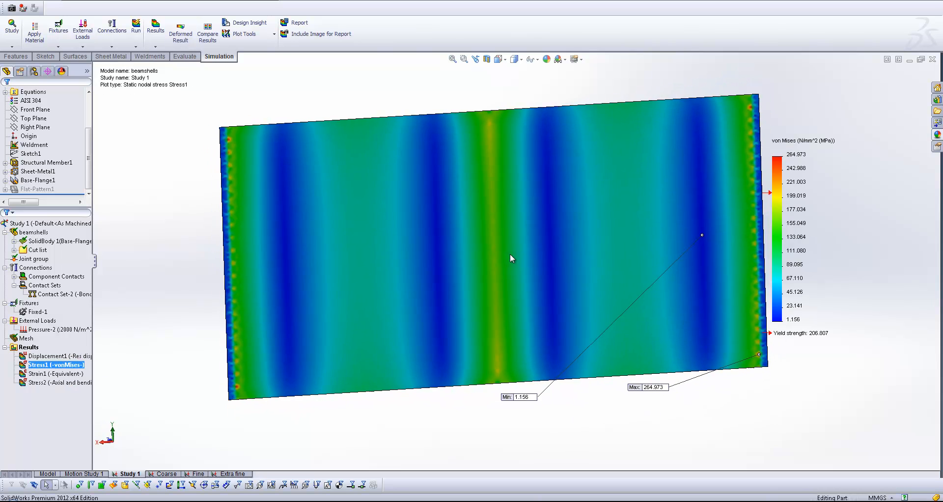
mouse_move(453, 390)
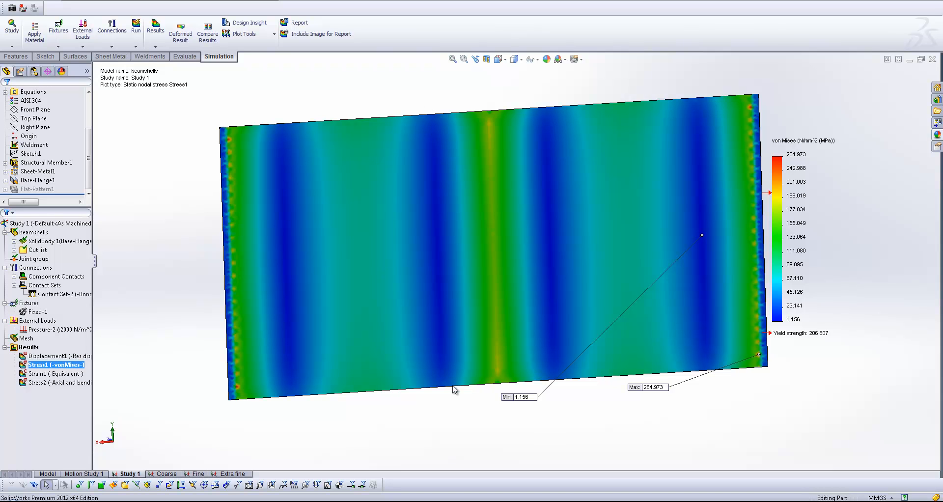
mouse_move(359, 135)
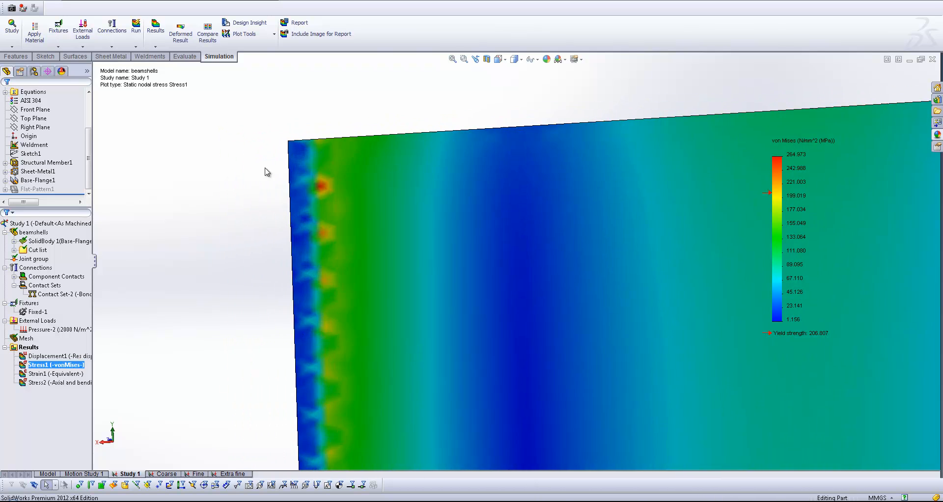
mouse_move(323, 278)
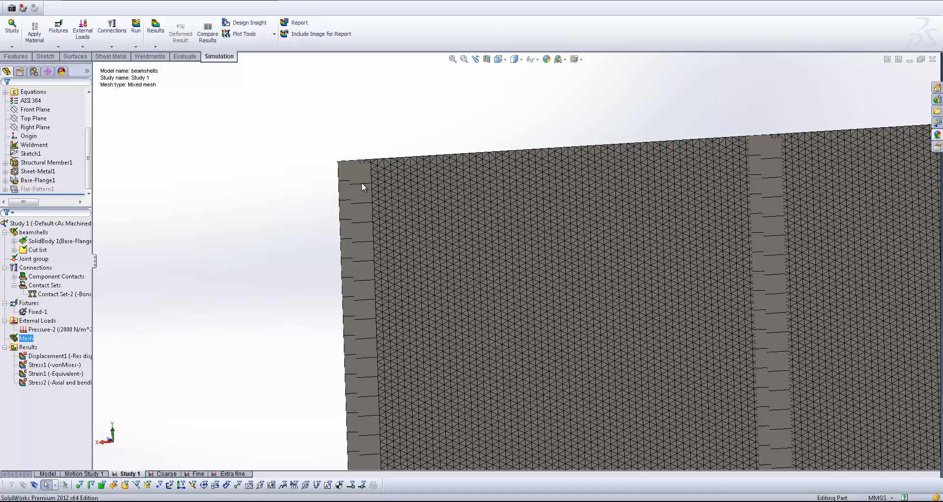
mouse_move(355, 188)
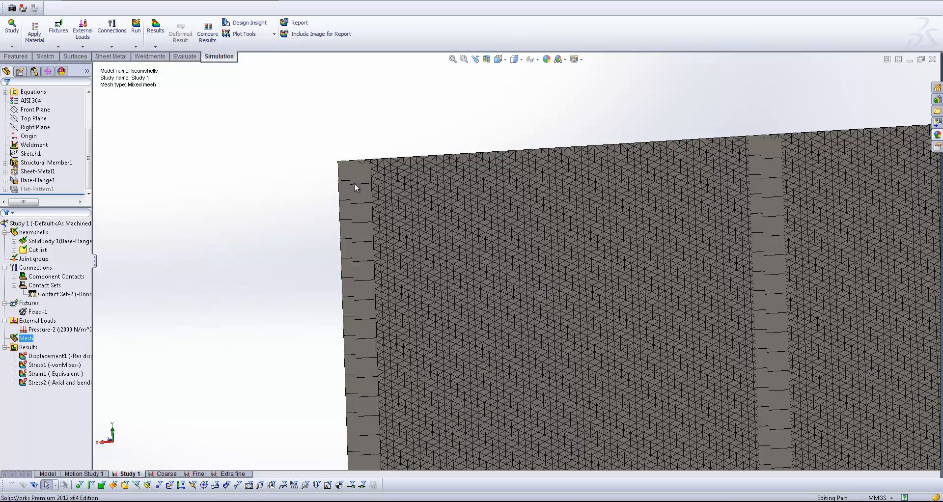
mouse_move(354, 219)
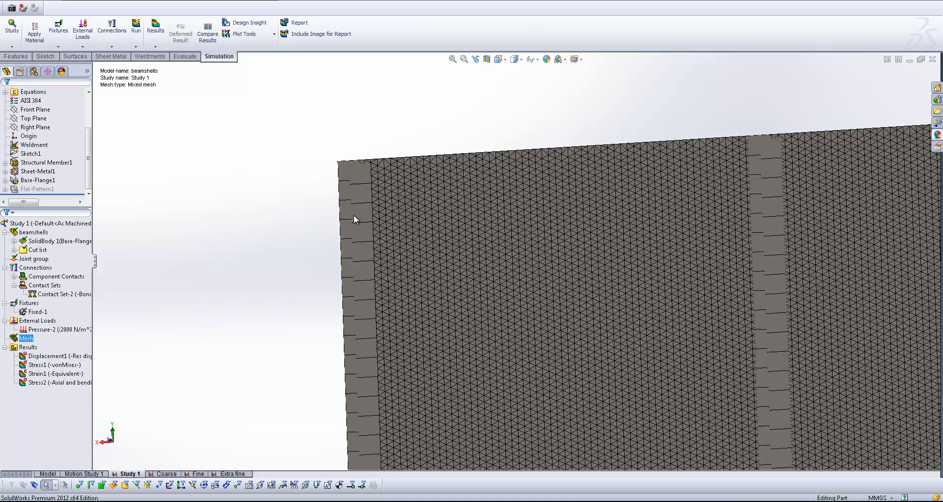
mouse_move(365, 280)
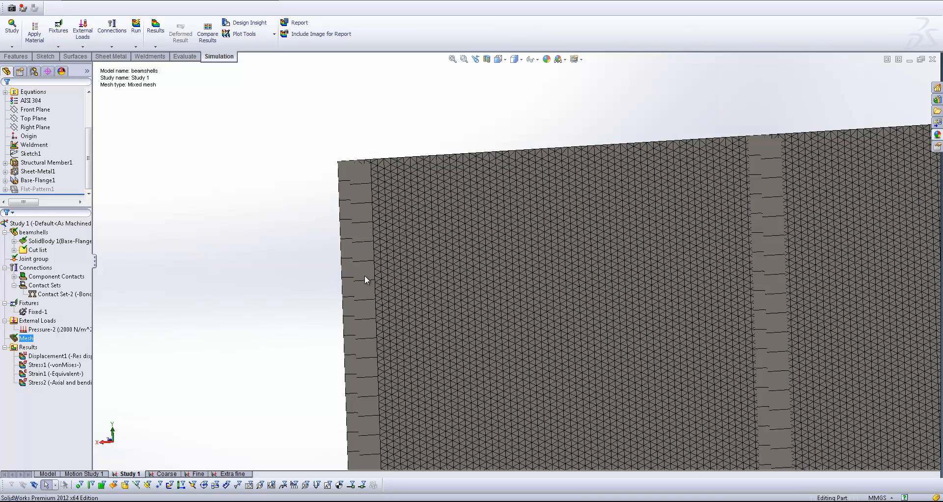
mouse_move(490, 306)
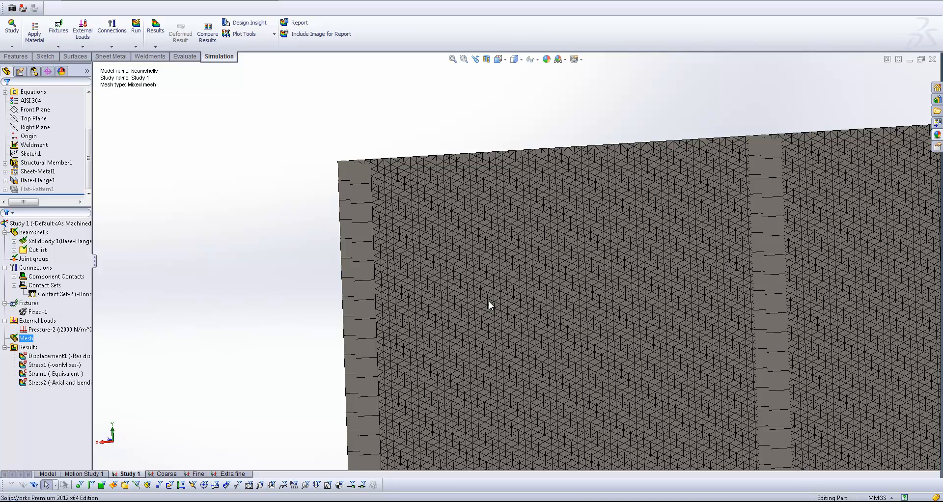
mouse_move(442, 329)
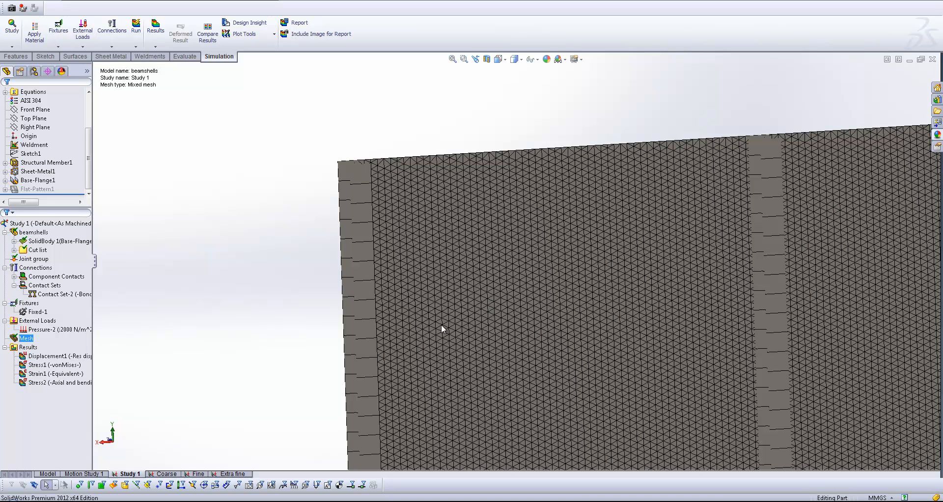
mouse_move(377, 335)
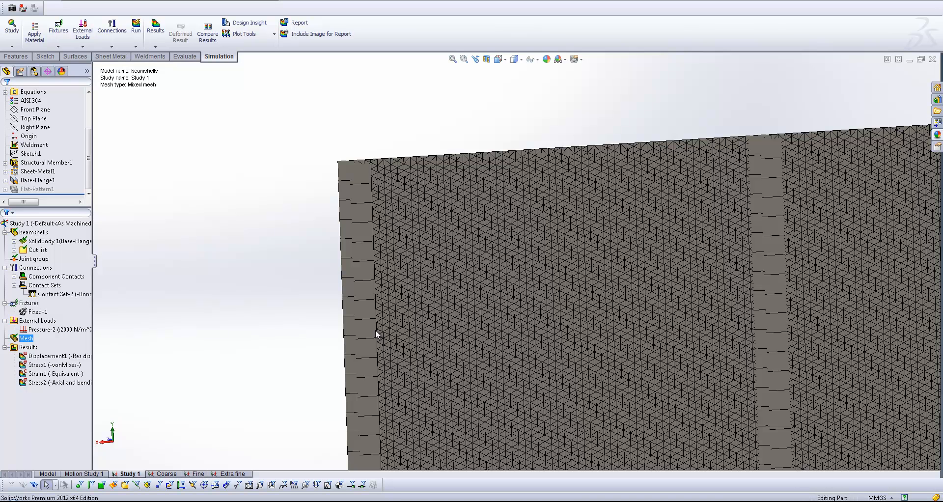
mouse_move(138, 366)
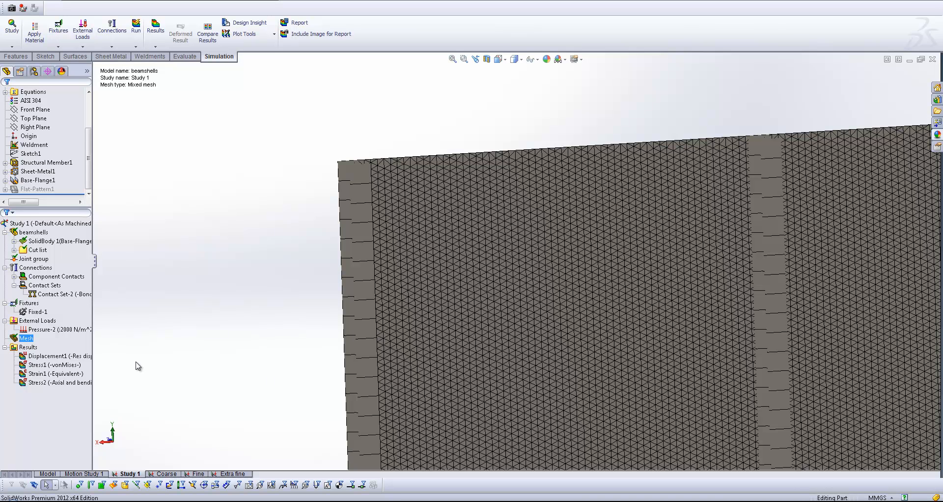
- Bring back Study 1's von Mises stress plot with its 264.973 MPa maximum
double_click(55, 365)
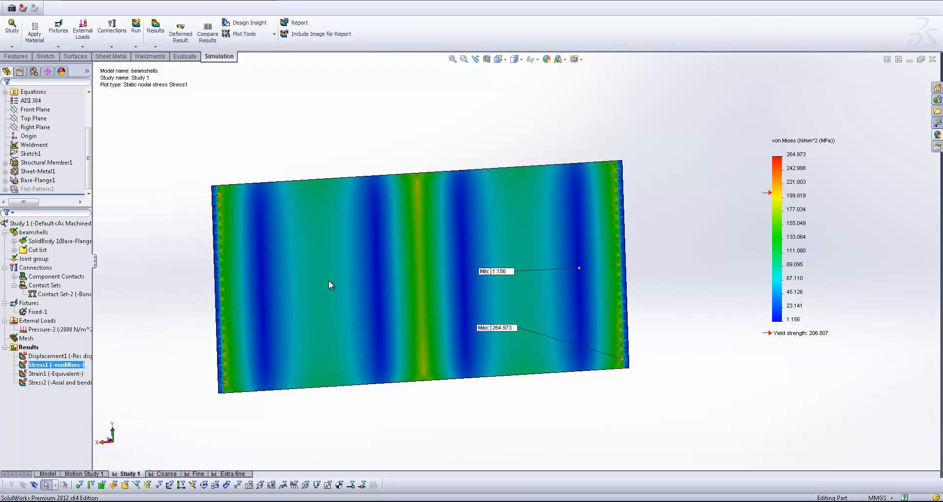
mouse_move(606, 214)
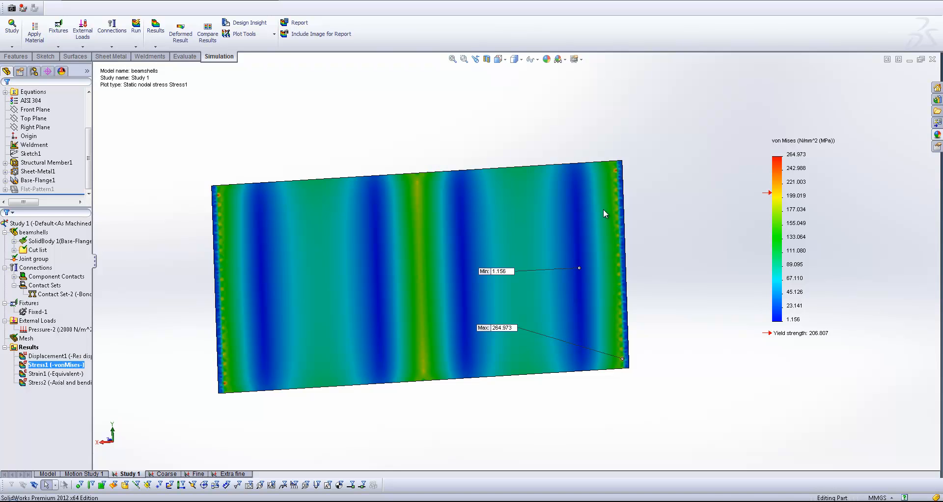
mouse_move(773, 156)
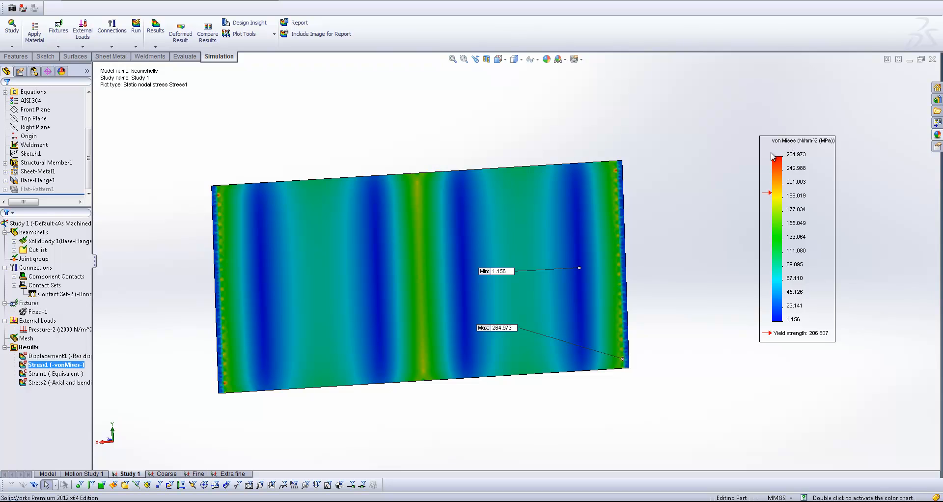
mouse_move(802, 162)
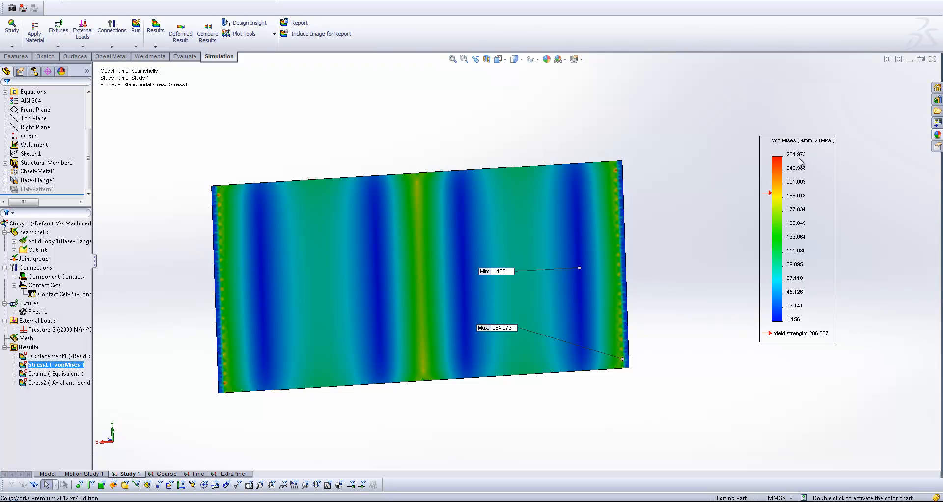
mouse_move(800, 162)
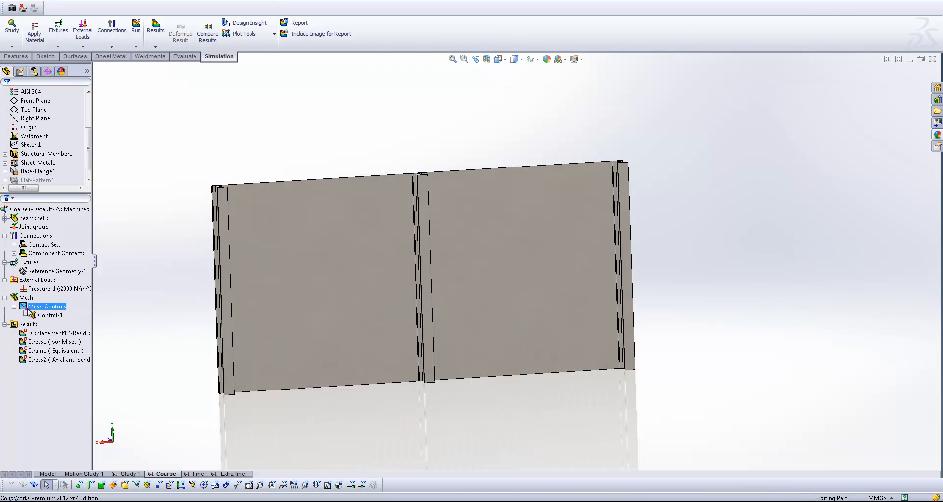
click(54, 342)
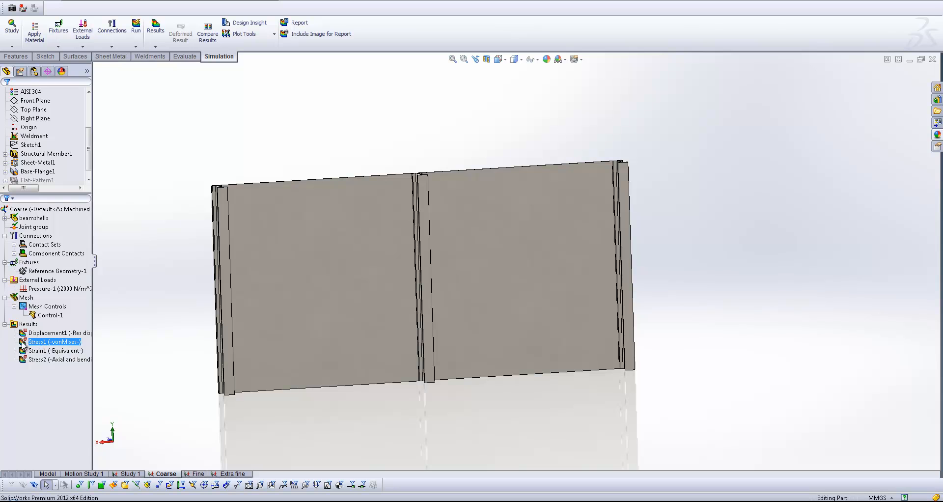
double_click(54, 342)
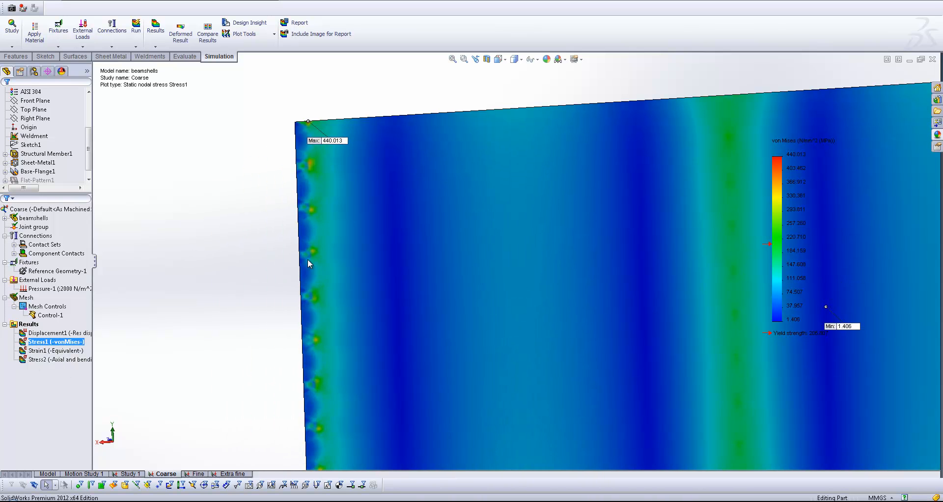
mouse_move(317, 276)
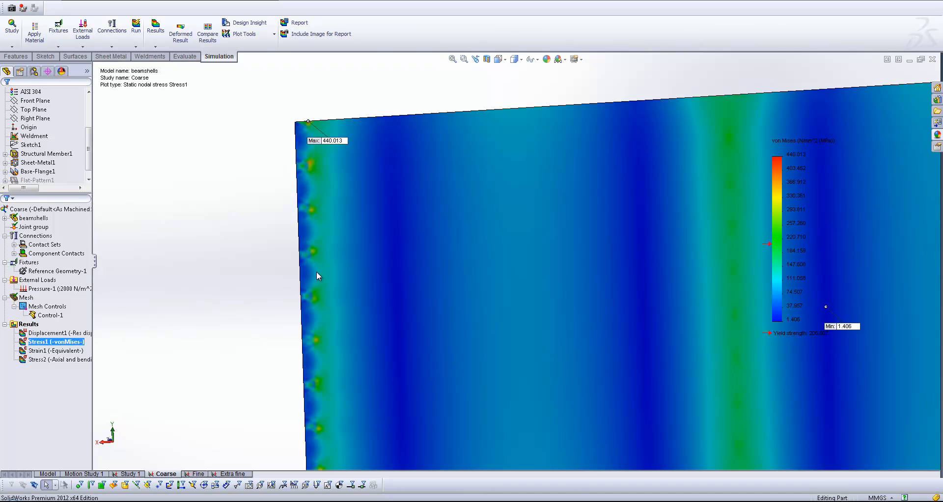
mouse_move(389, 332)
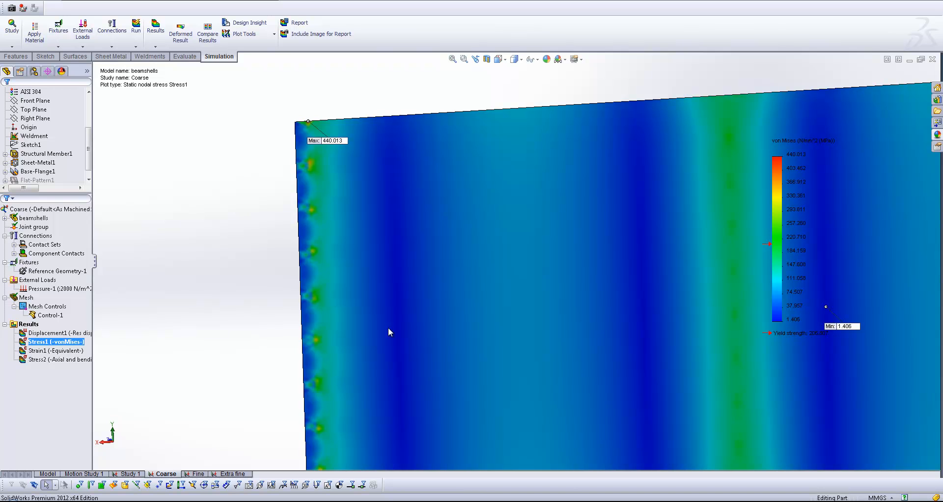
mouse_move(200, 258)
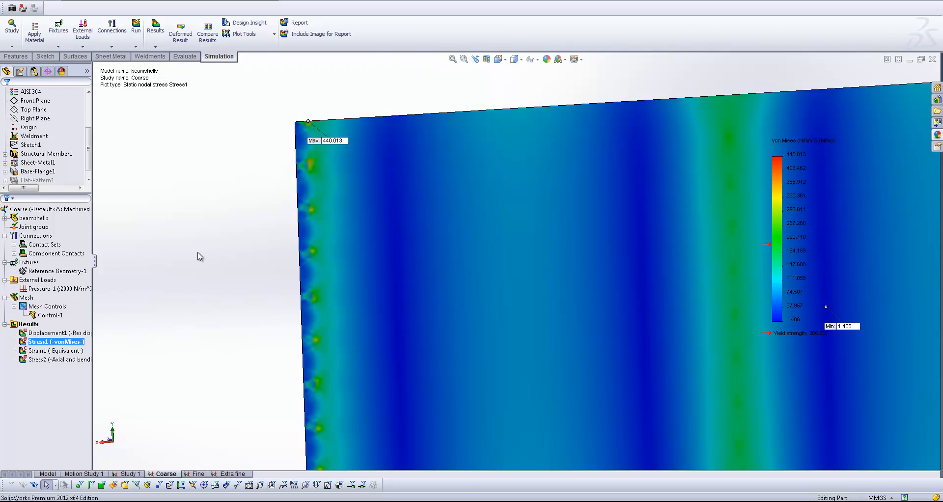
mouse_move(216, 244)
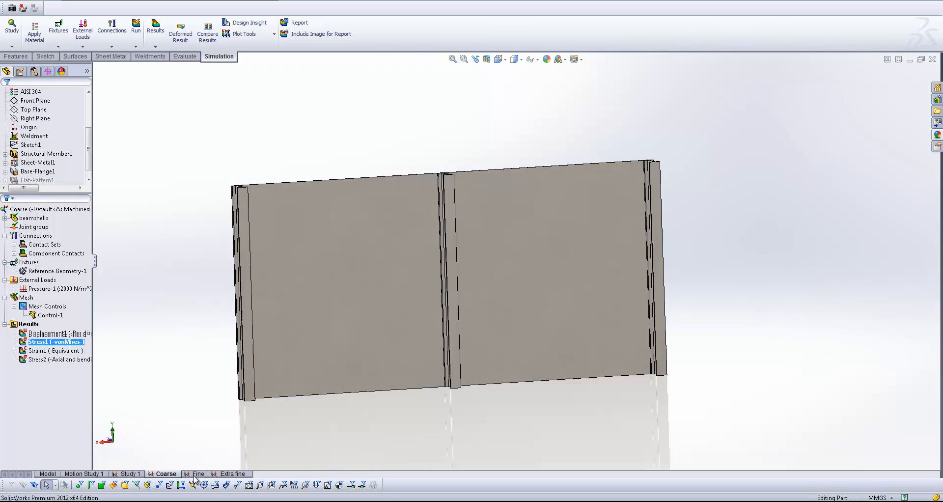
- Switch to the Fine study and open its beam mesh control set to 100 elements
click(197, 473)
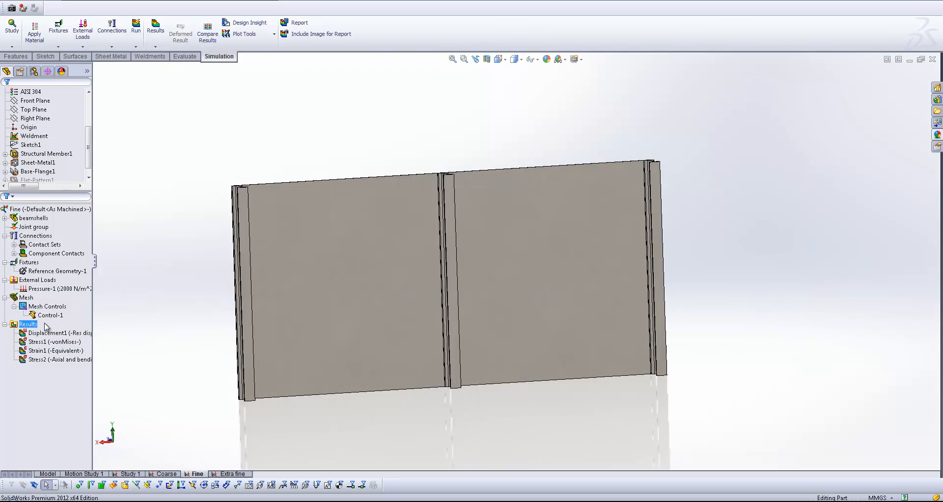
right_click(50, 315)
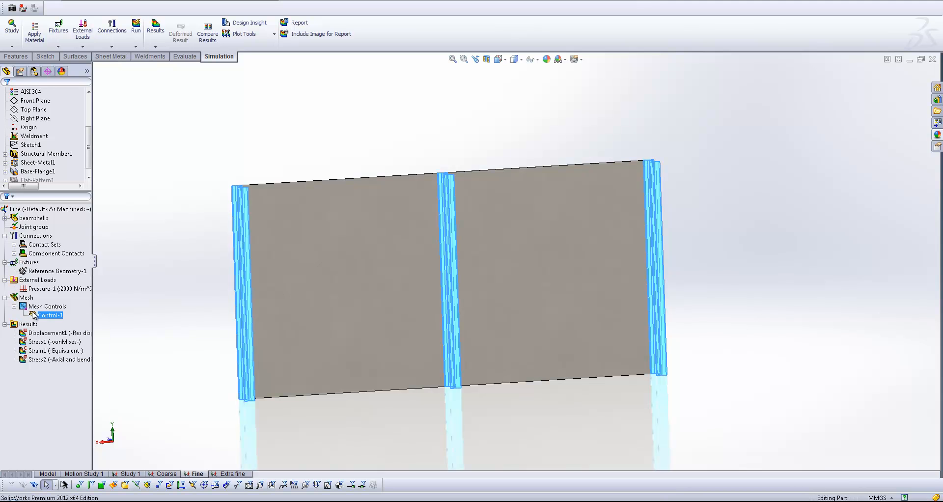
double_click(48, 315)
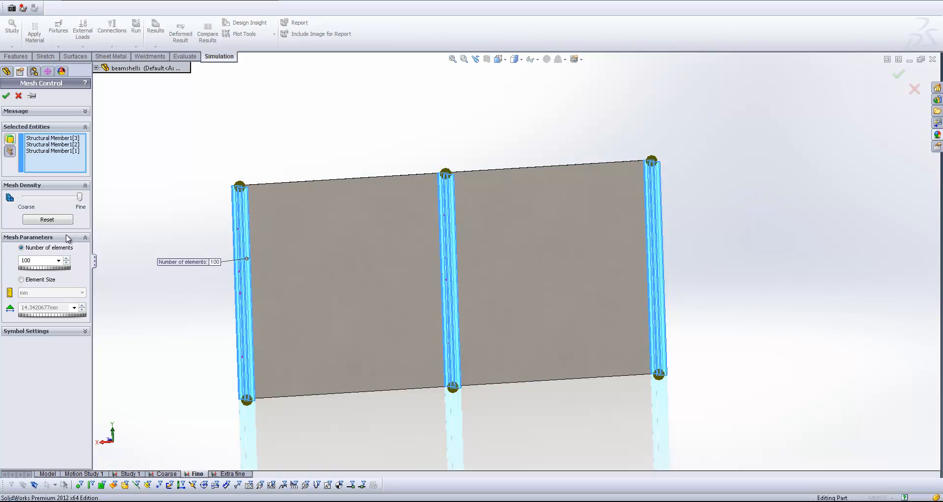
mouse_move(49, 259)
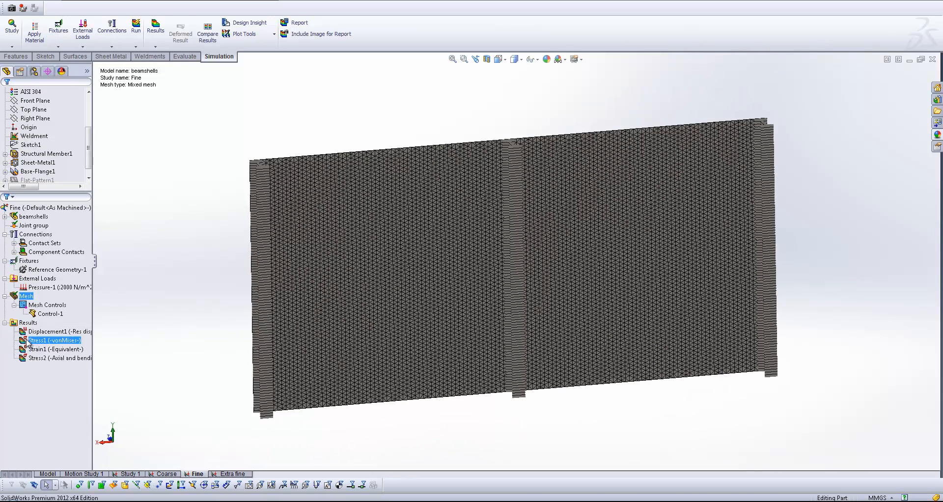
- Display the Fine study's Stress1 von Mises plot (max 184.706 MPa, min 1.681 MPa)
double_click(51, 340)
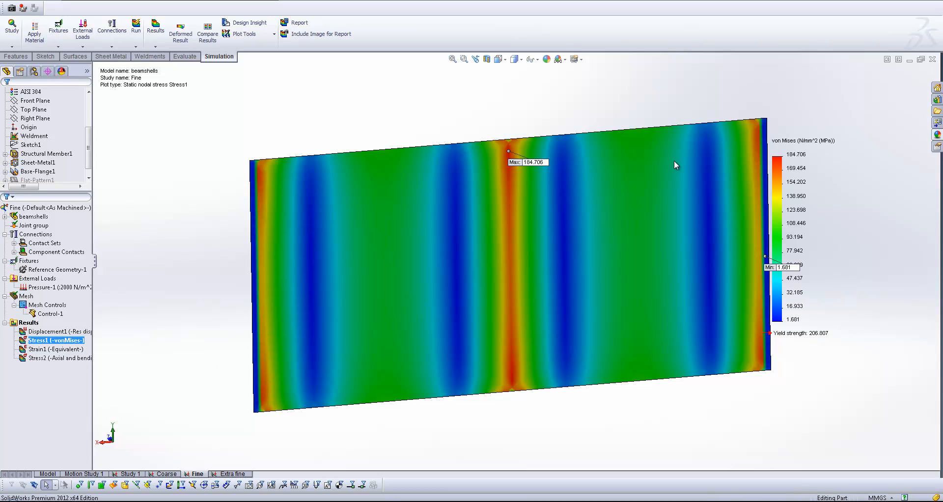
mouse_move(805, 153)
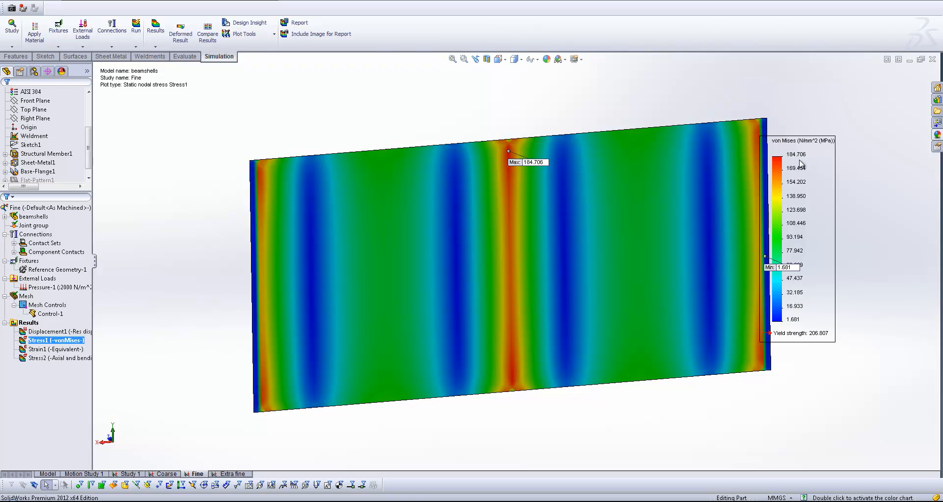
mouse_move(797, 337)
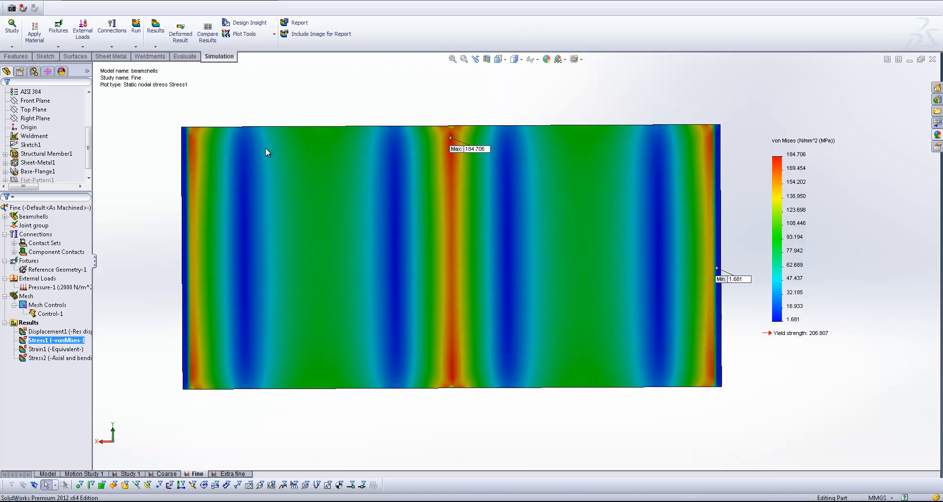
mouse_move(245, 141)
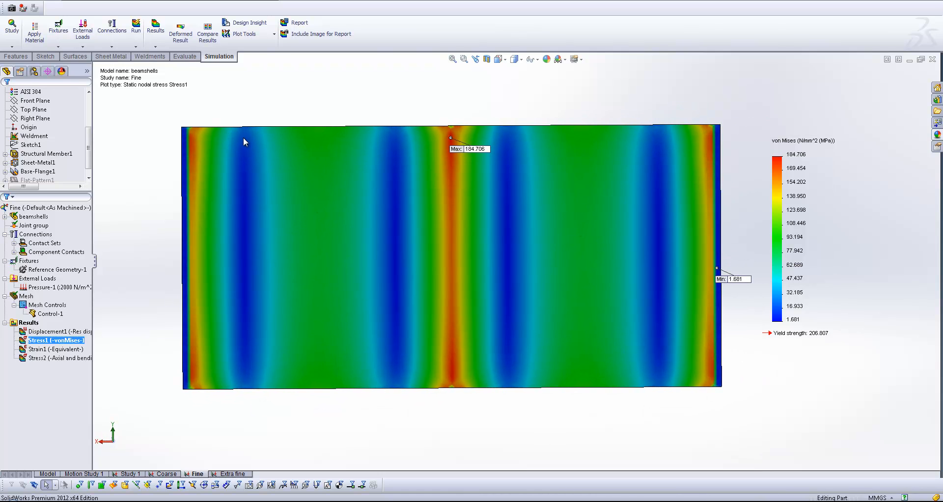
mouse_move(322, 121)
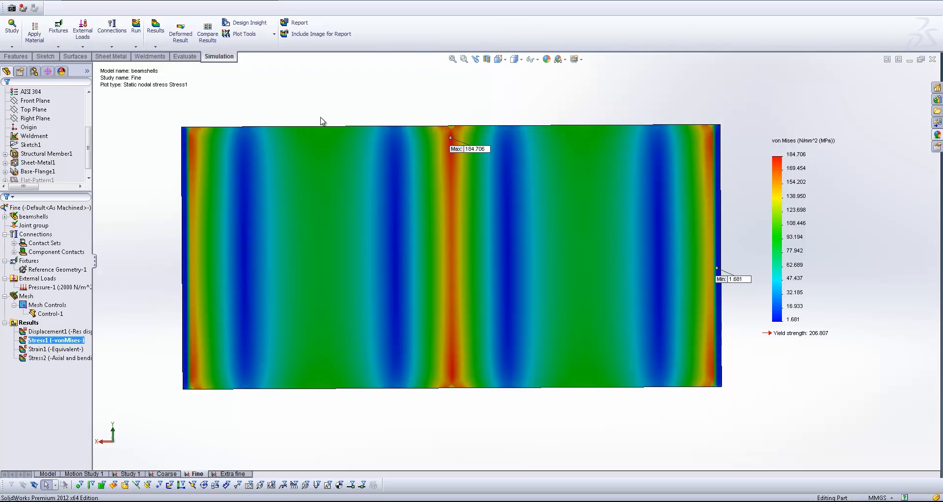
mouse_move(190, 134)
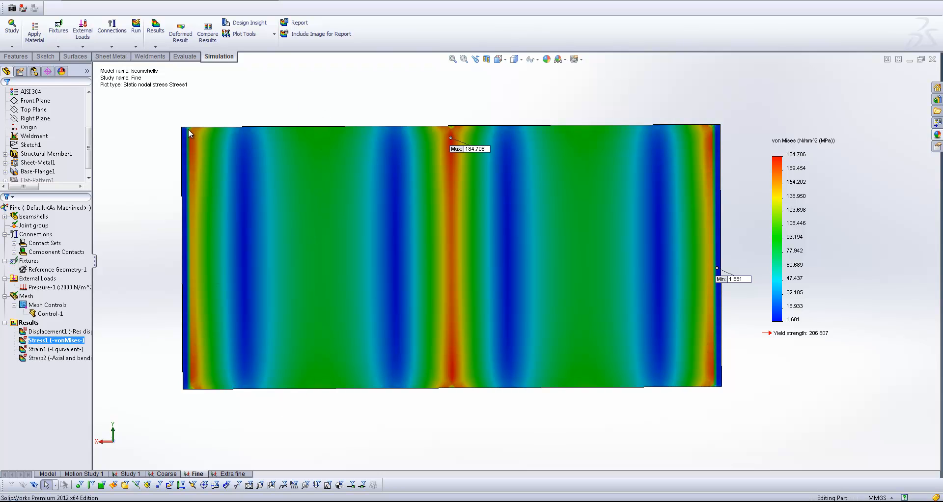
mouse_move(199, 125)
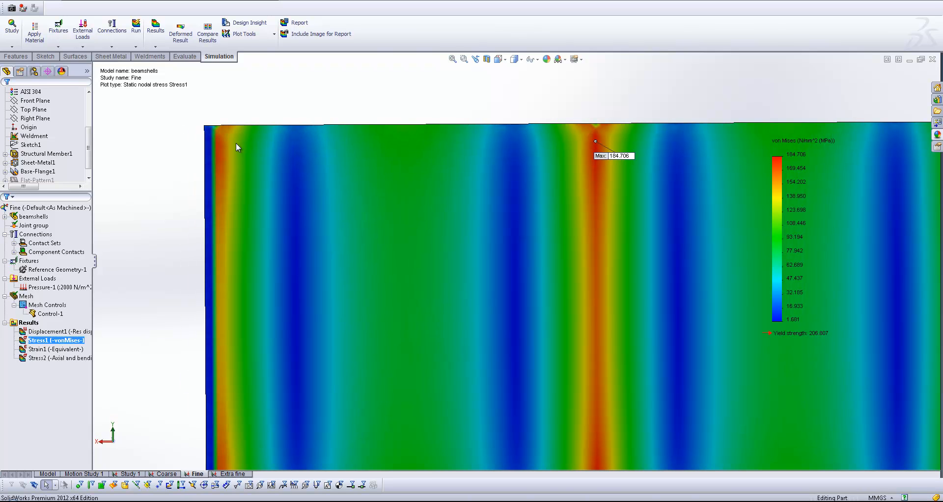
mouse_move(572, 379)
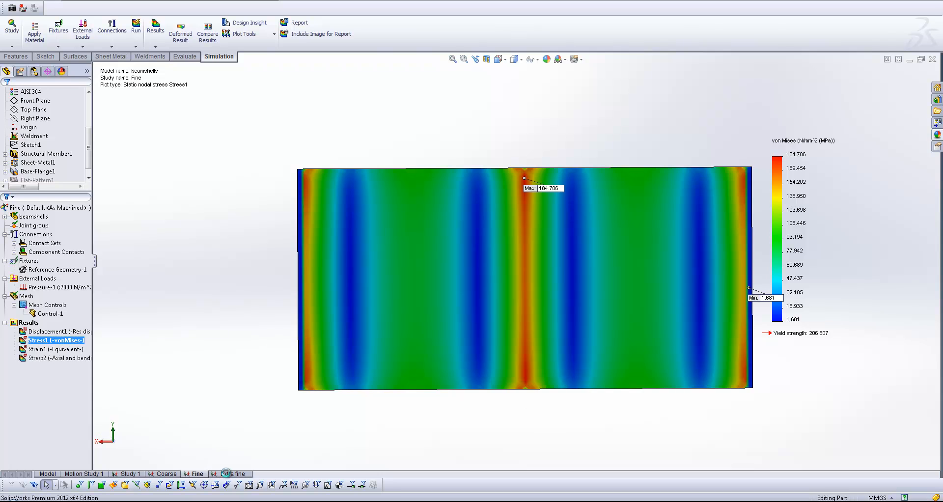
- Display the Extra fine study's Stress1 von Mises plot (max 184.465 MPa, min 1.929 MPa)
click(232, 474)
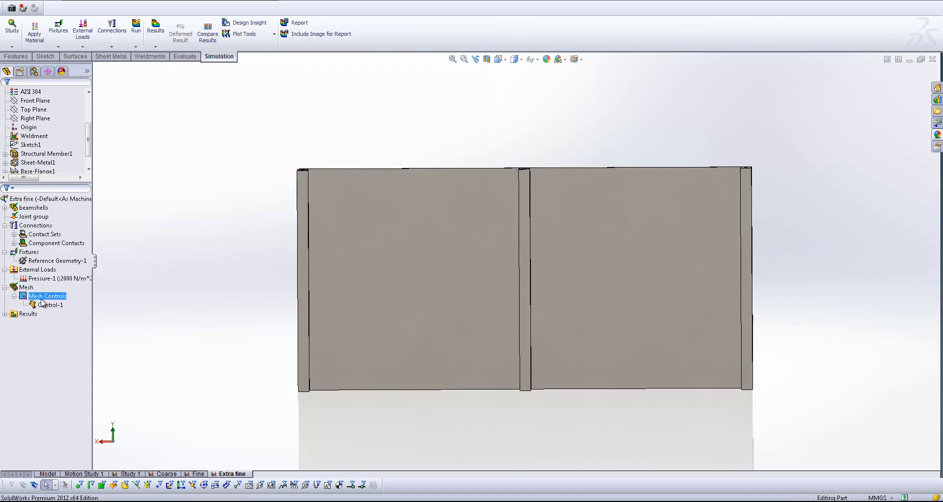
click(26, 287)
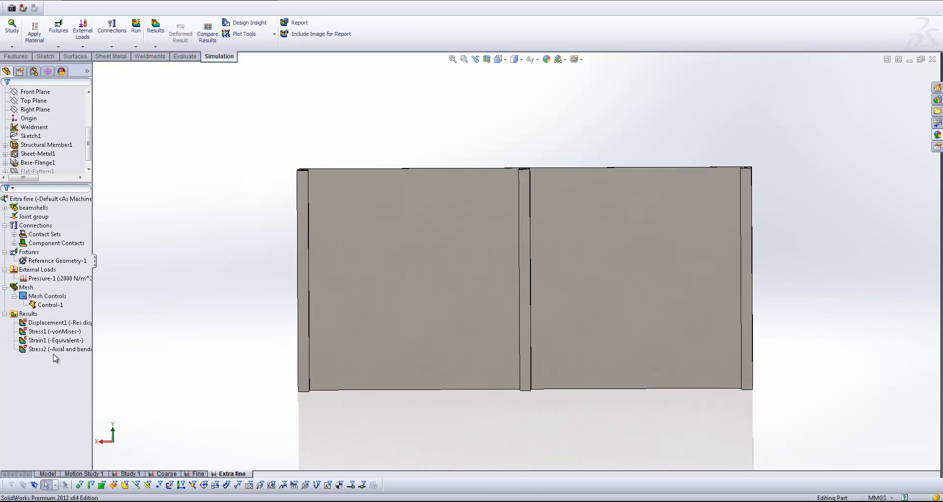
double_click(53, 331)
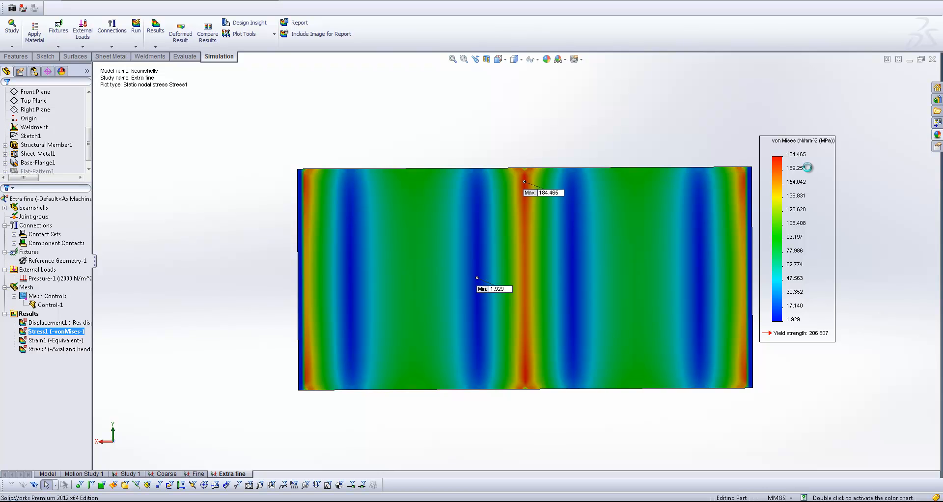
mouse_move(809, 171)
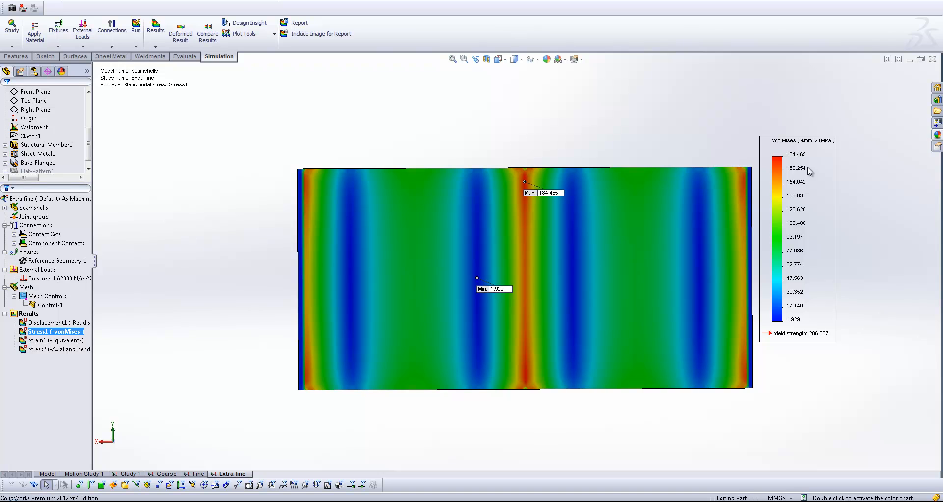
mouse_move(810, 284)
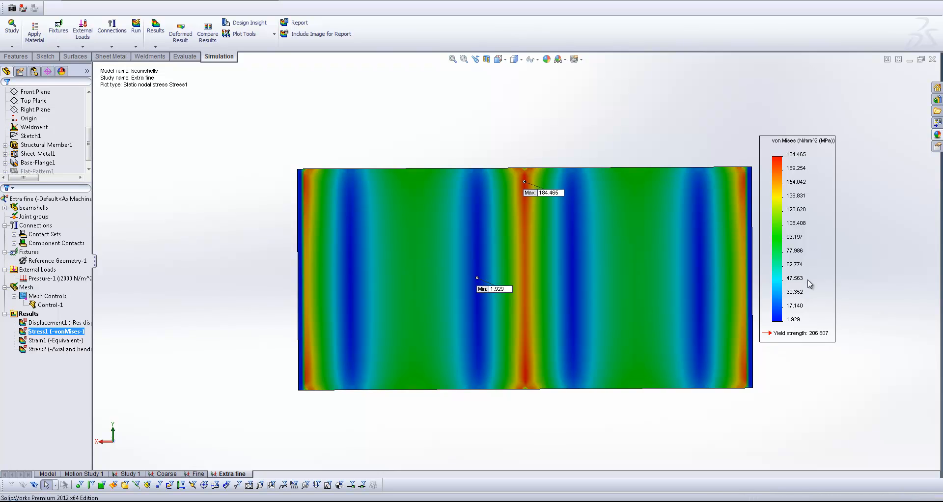